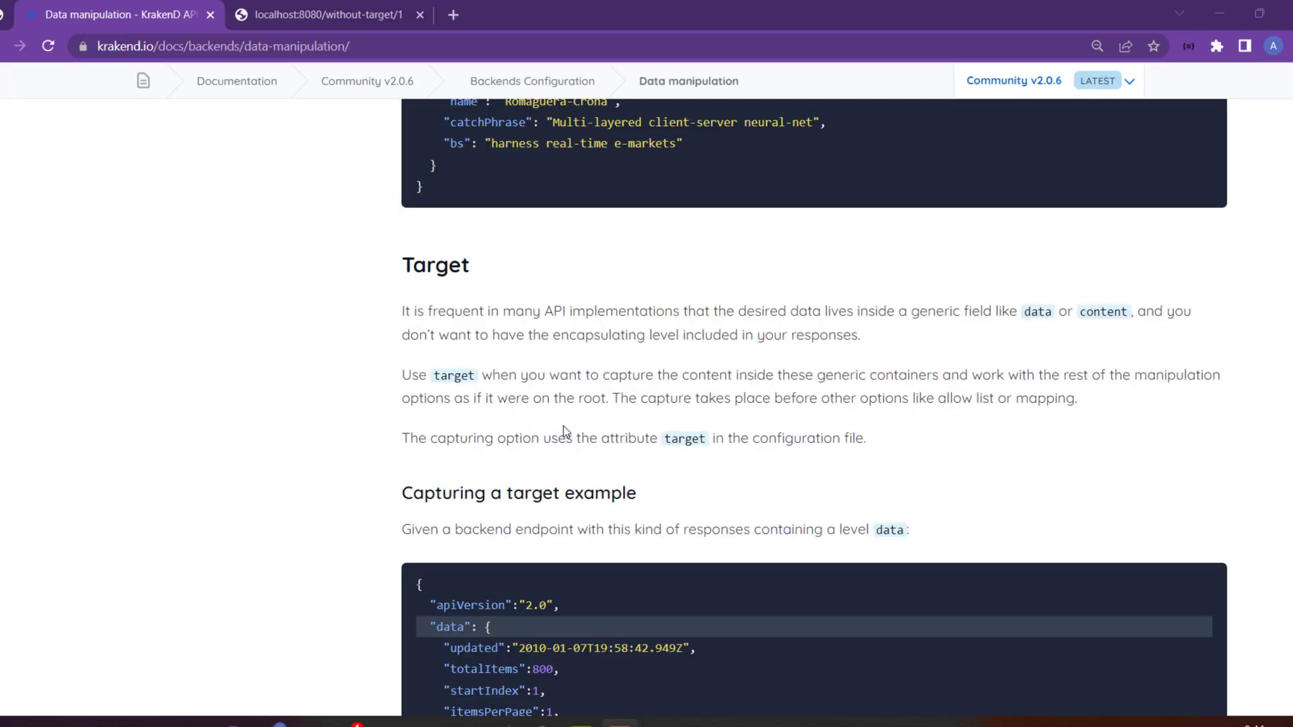
mouse_move(328, 400)
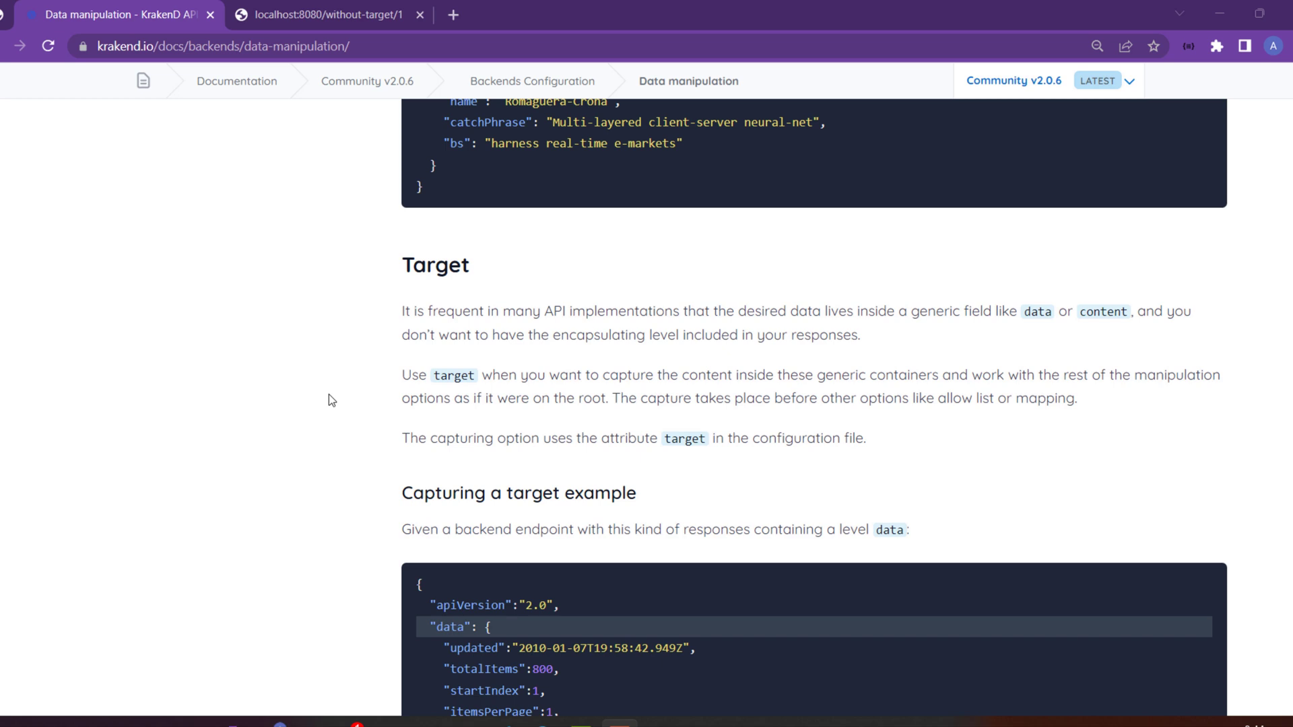
mouse_move(474, 273)
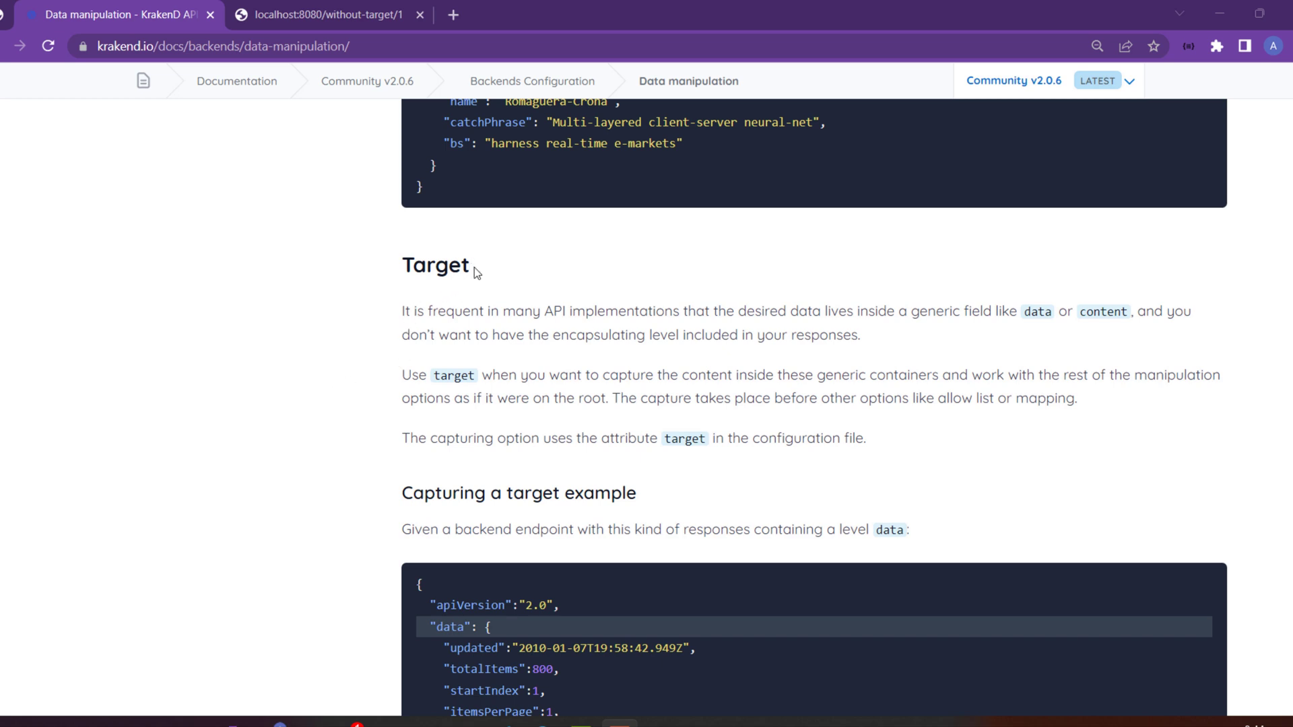
- Select the word 'Target' in the heading and scroll through the untargeted response
double_click(434, 265)
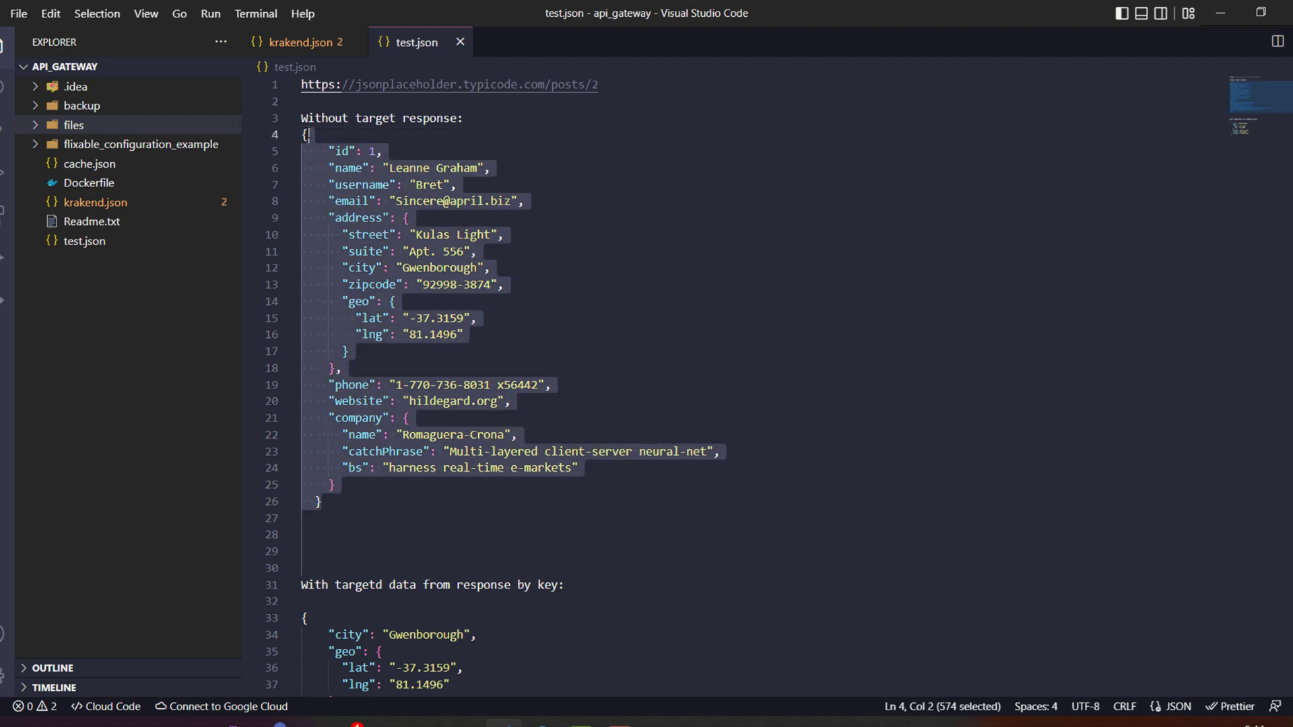
left_click(468, 251)
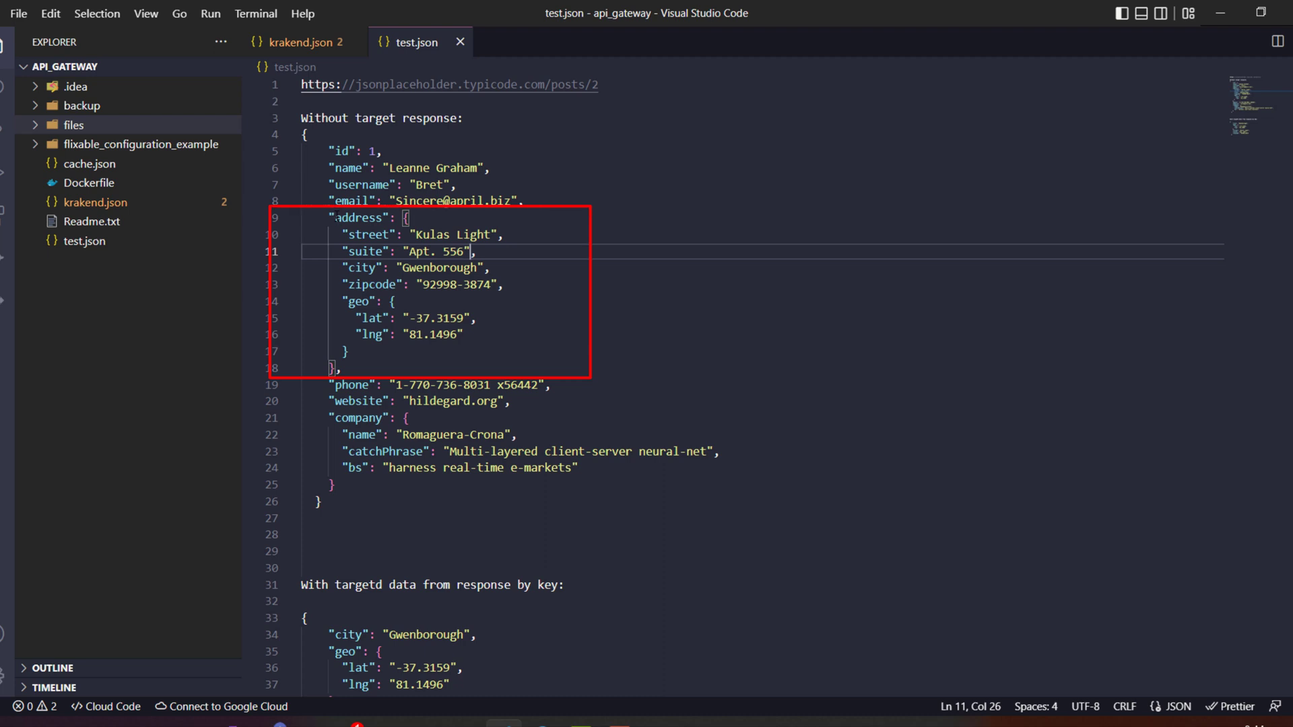
left_click(407, 217)
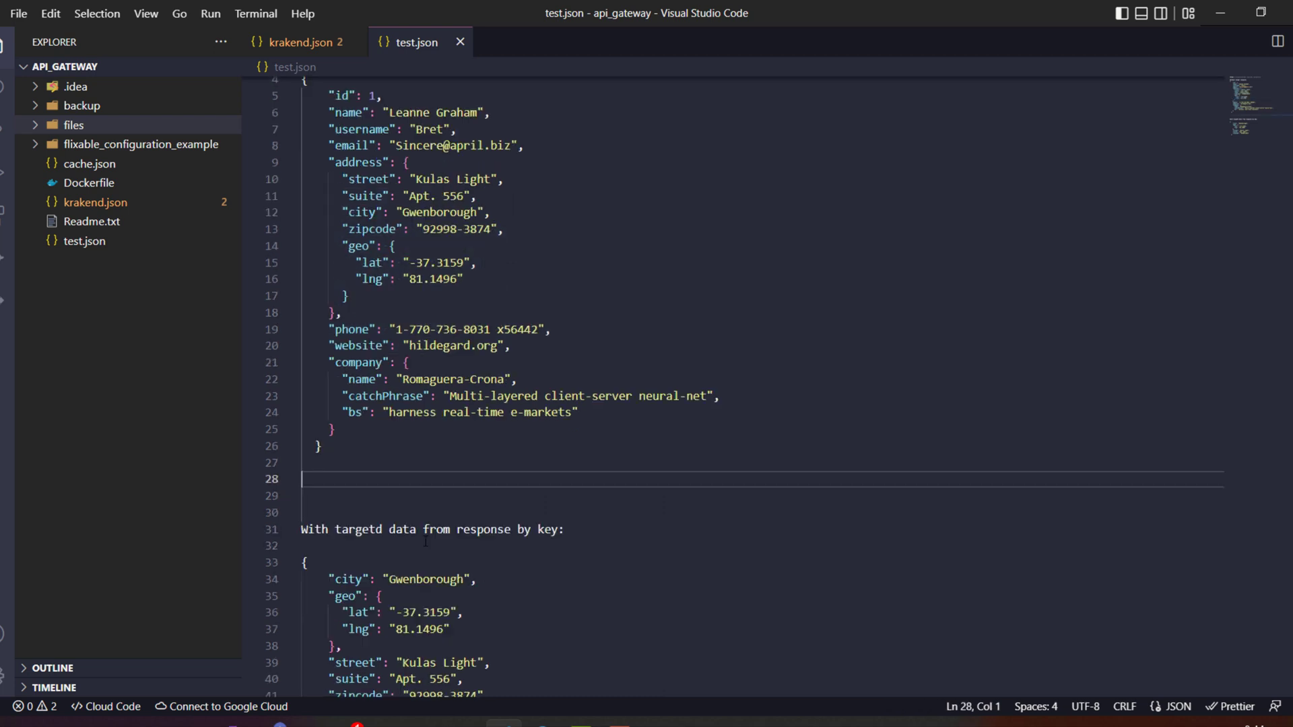
scroll("down", 3)
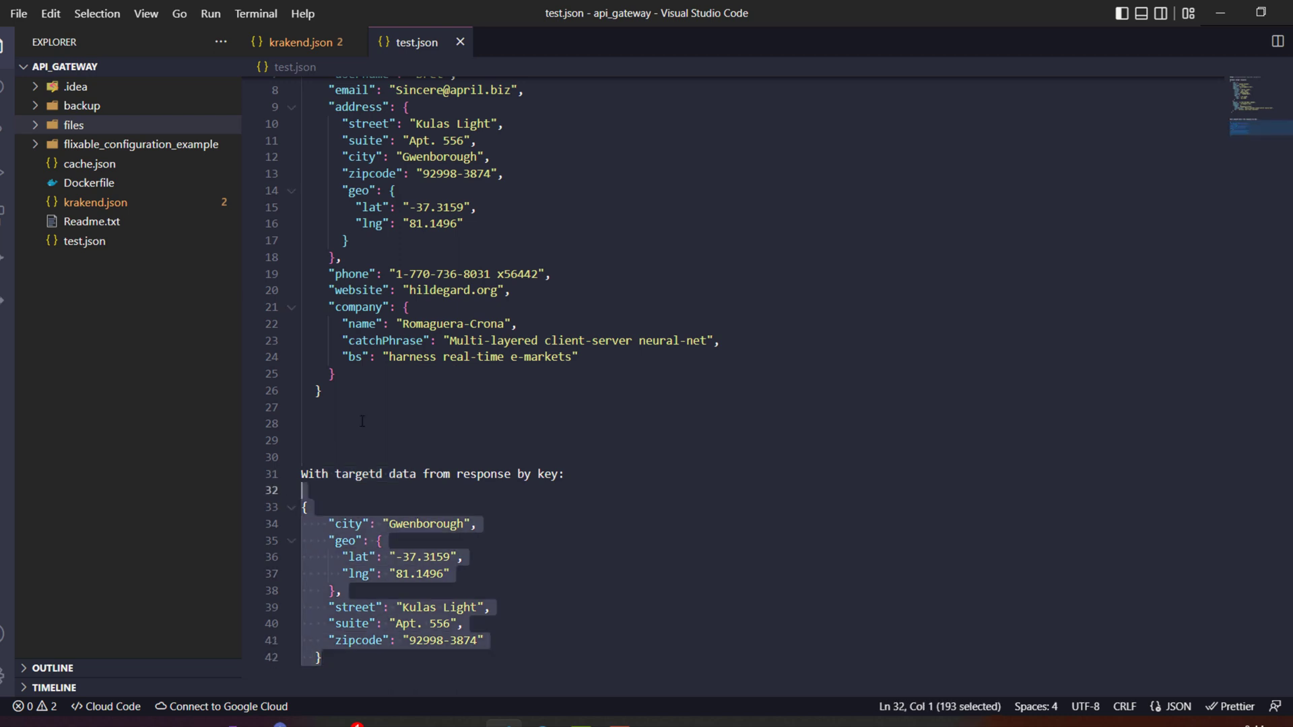
scroll("up", 3)
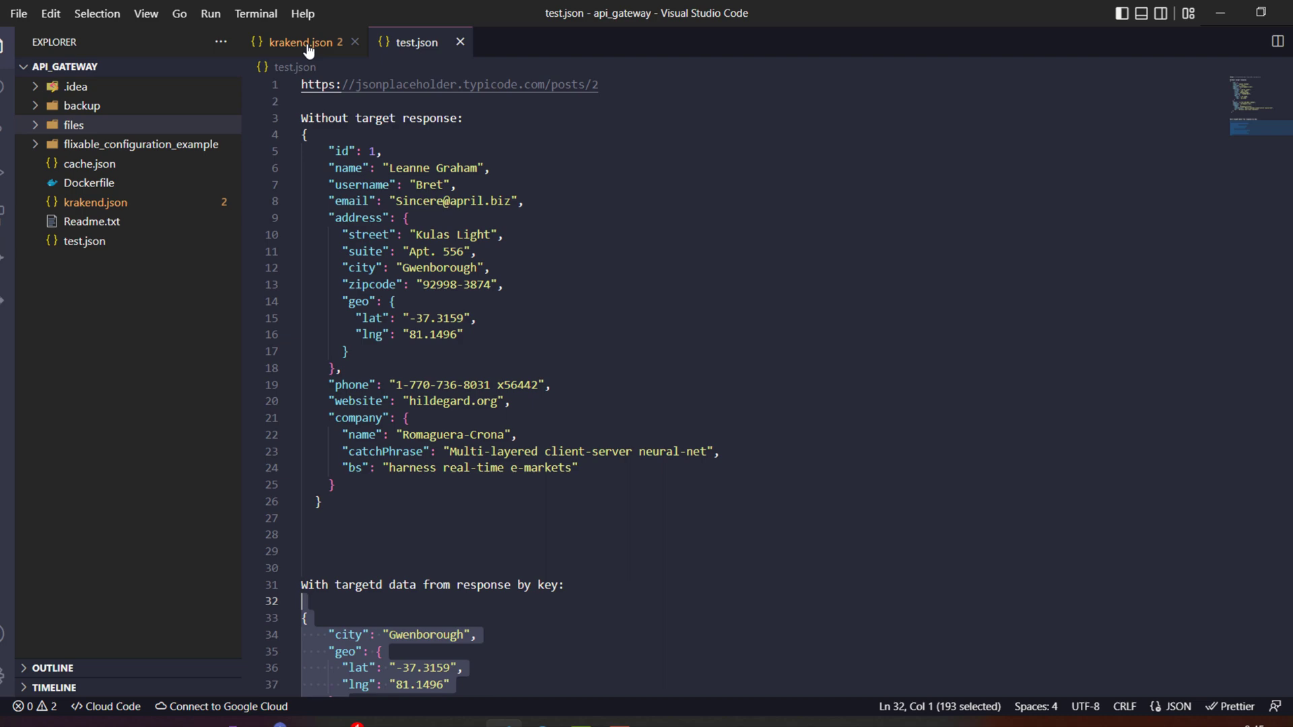
mouse_move(304, 41)
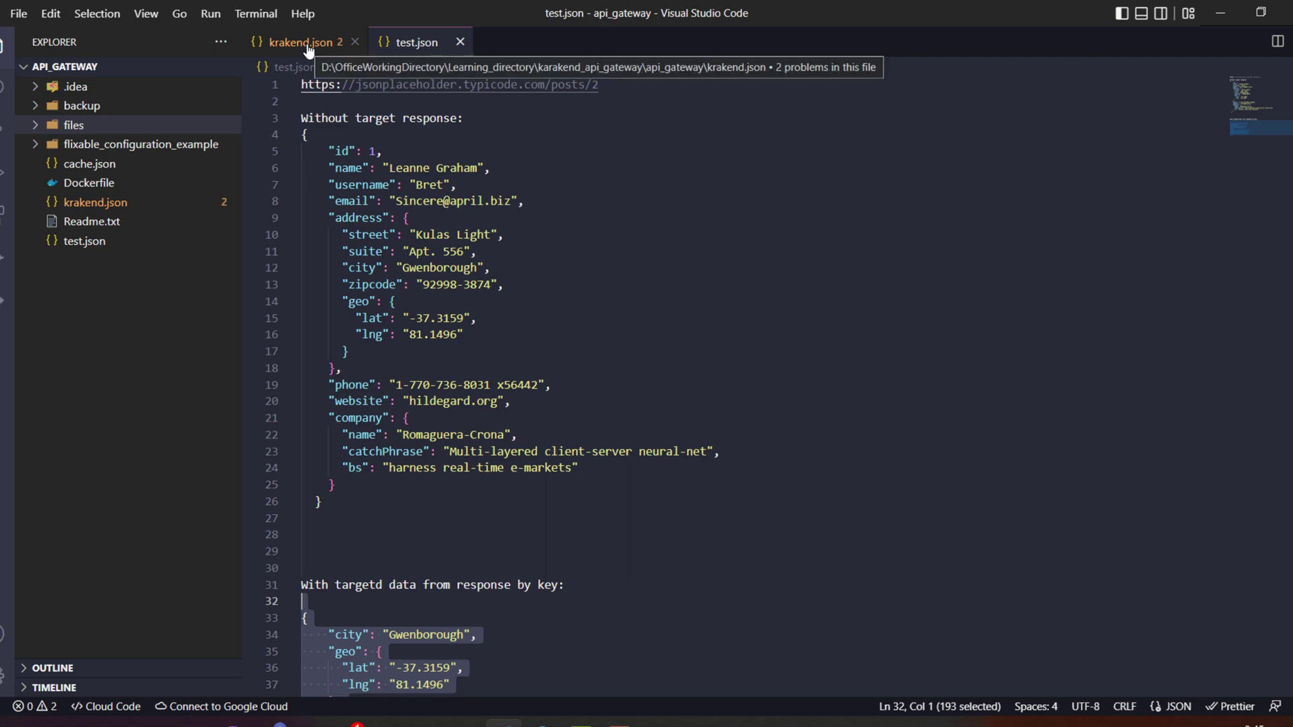
- In krakend.json, inspect the without-target endpoint's backend host and query string parameters
left_click(305, 42)
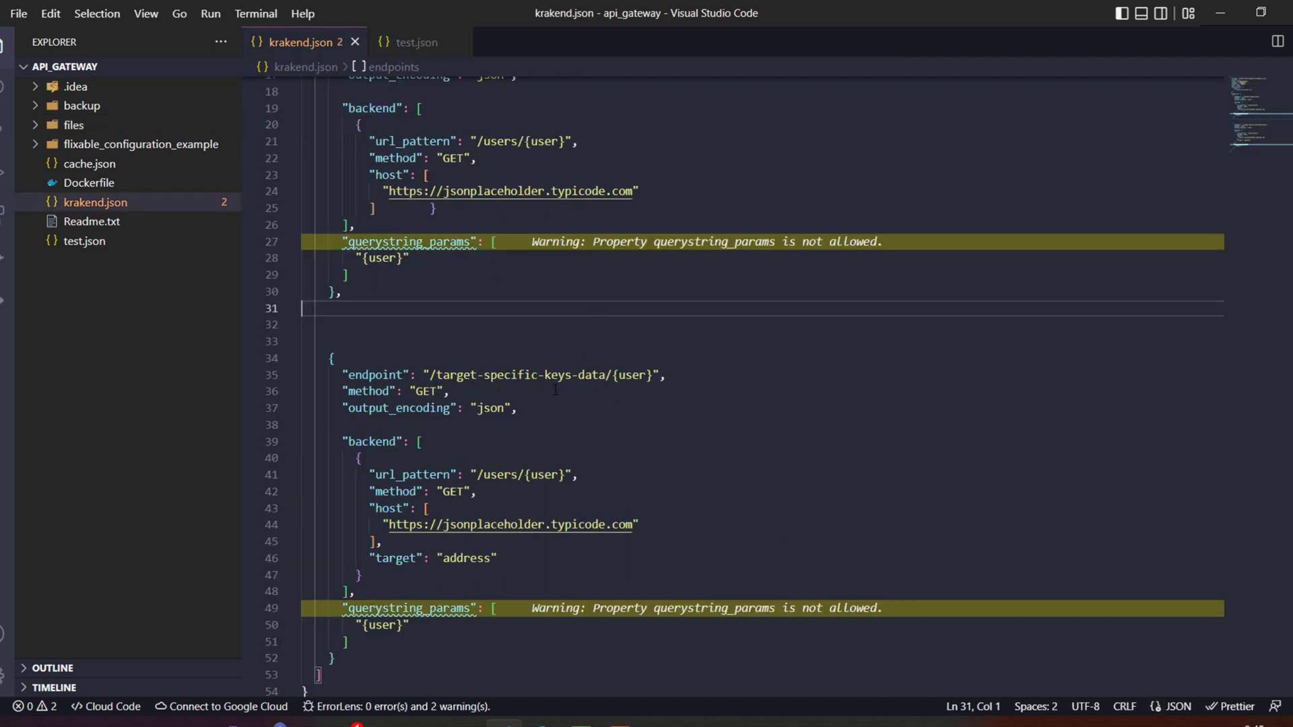
scroll("up", 3)
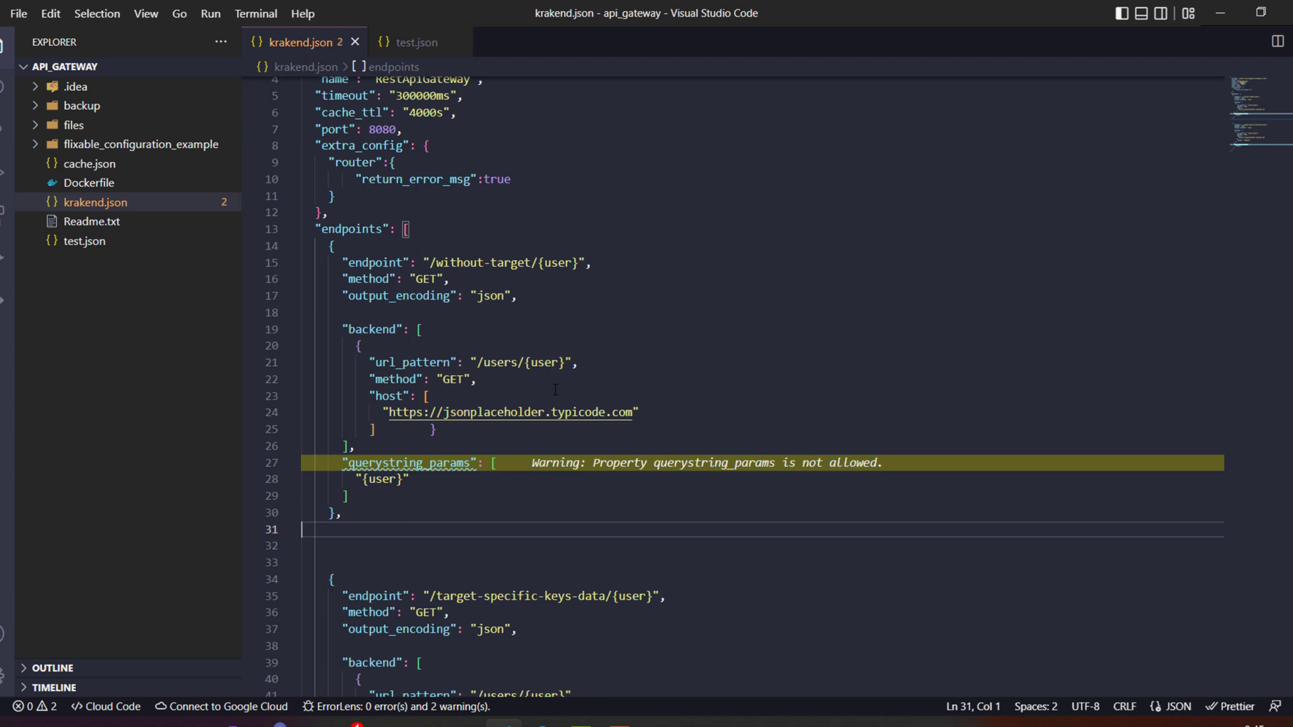
left_click(501, 317)
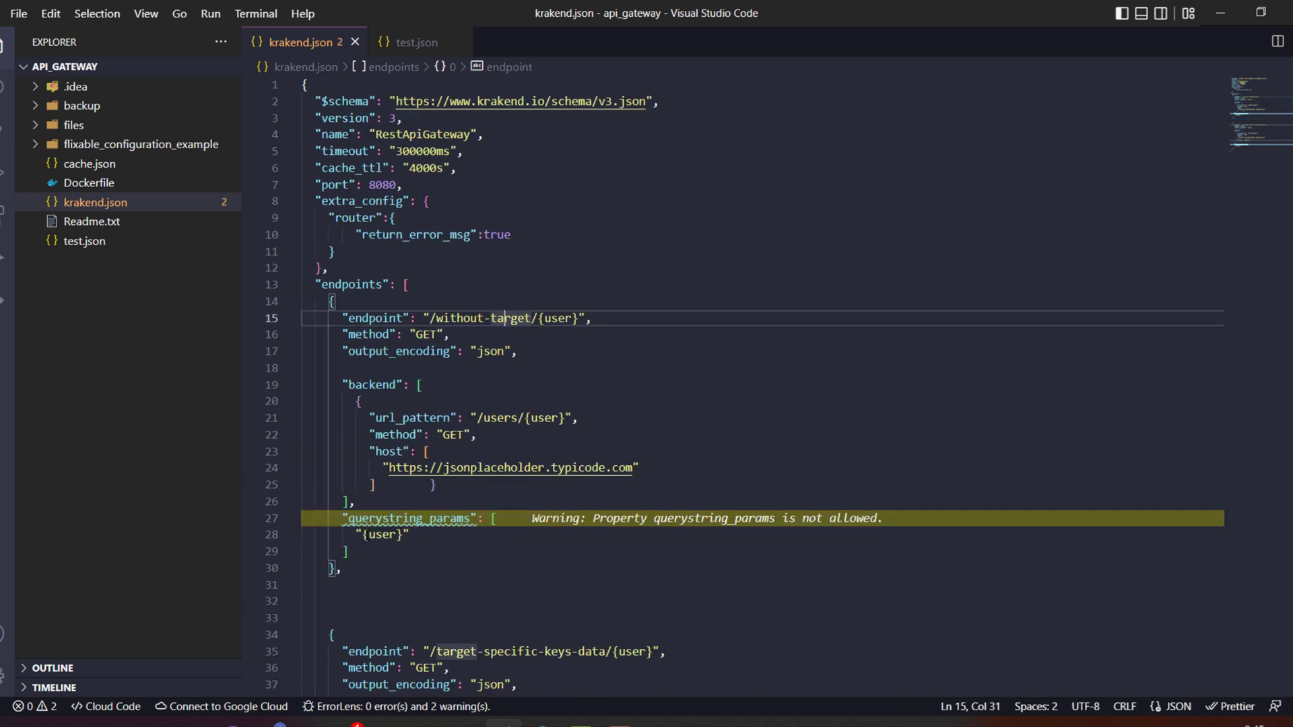
left_click(627, 468)
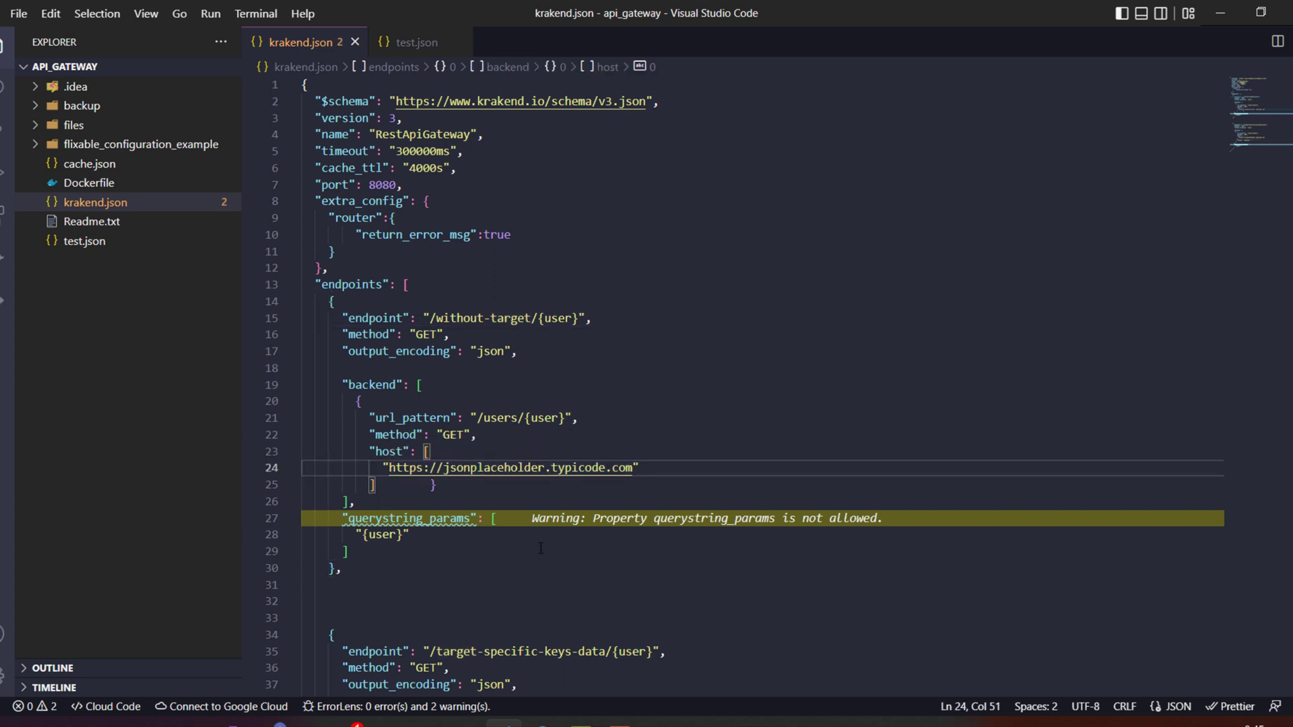
left_click(346, 551)
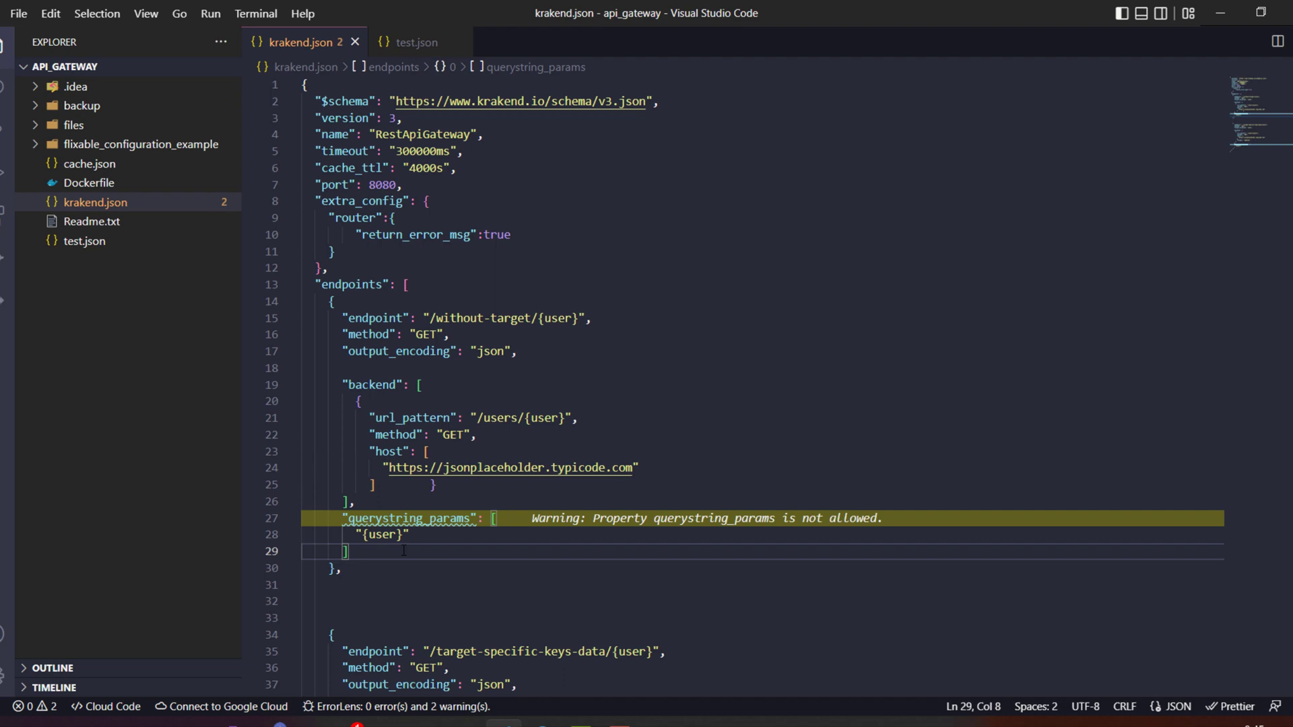
scroll("down", 3)
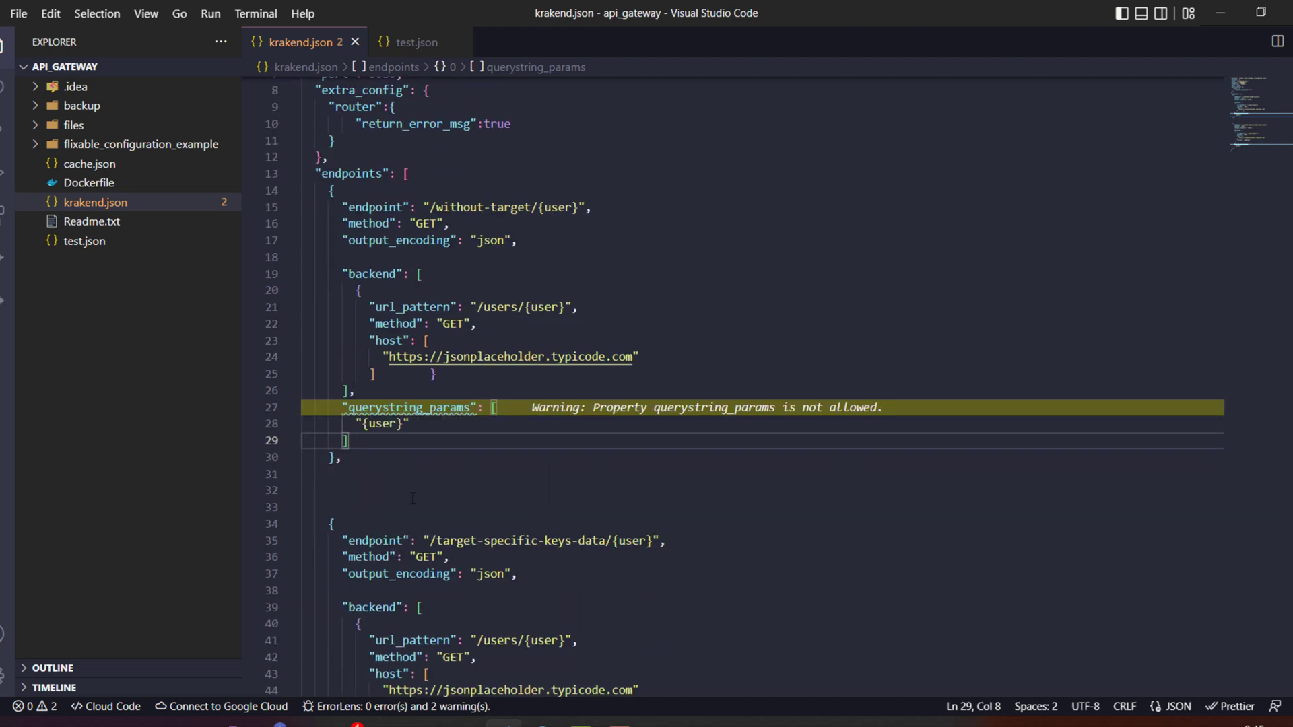
scroll("down", 3)
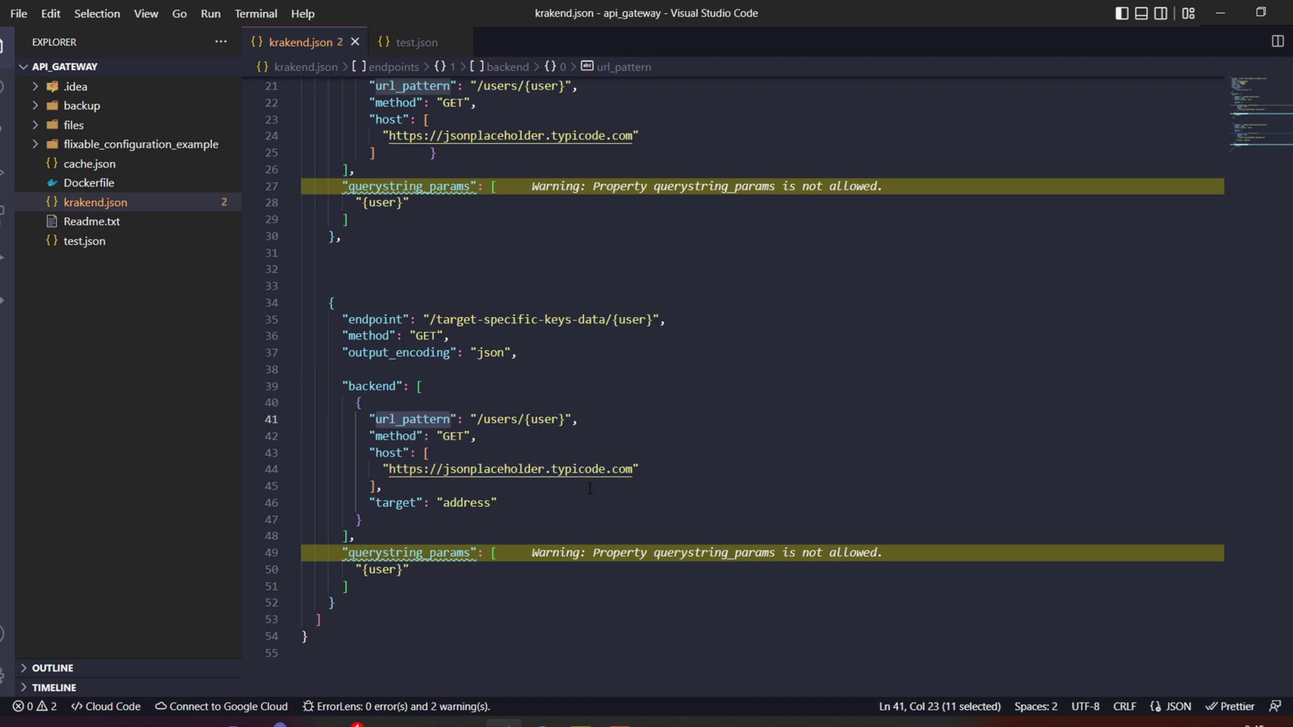
- Select the second backend's target key and 'address' value, then view test.json
left_click(400, 503)
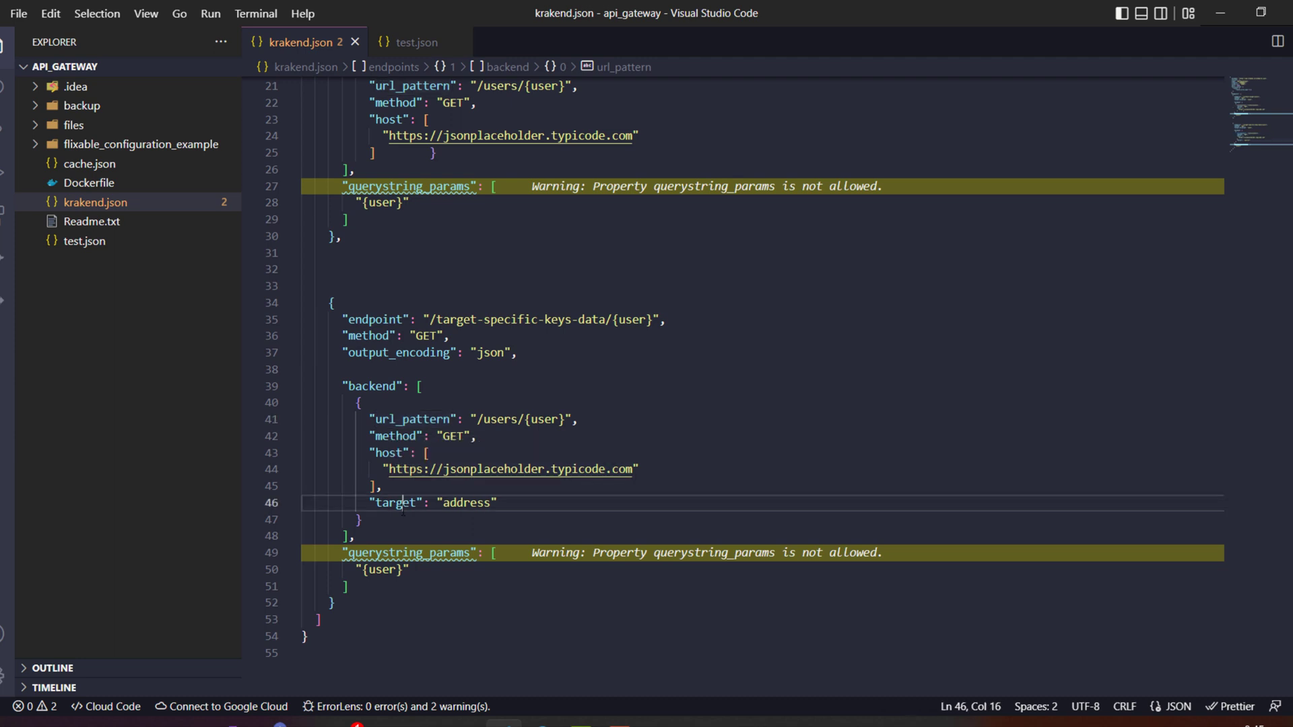
double_click(394, 502)
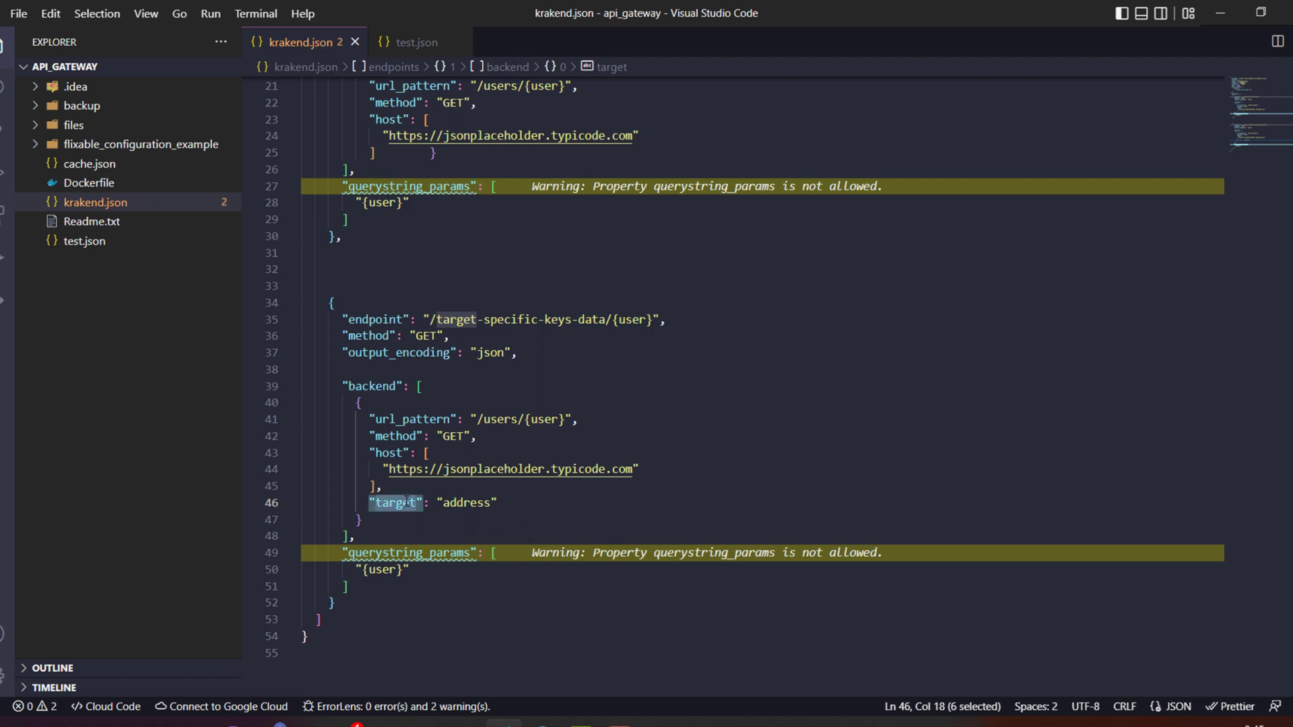
mouse_move(397, 503)
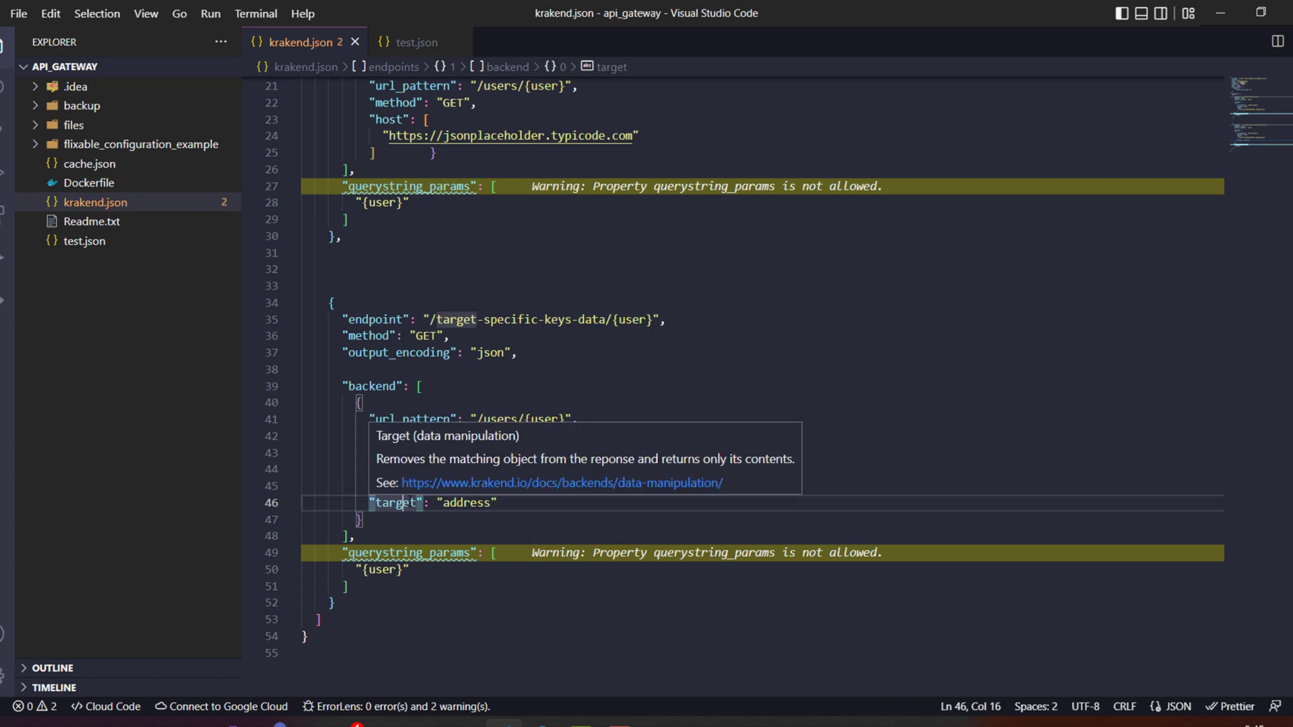
double_click(394, 502)
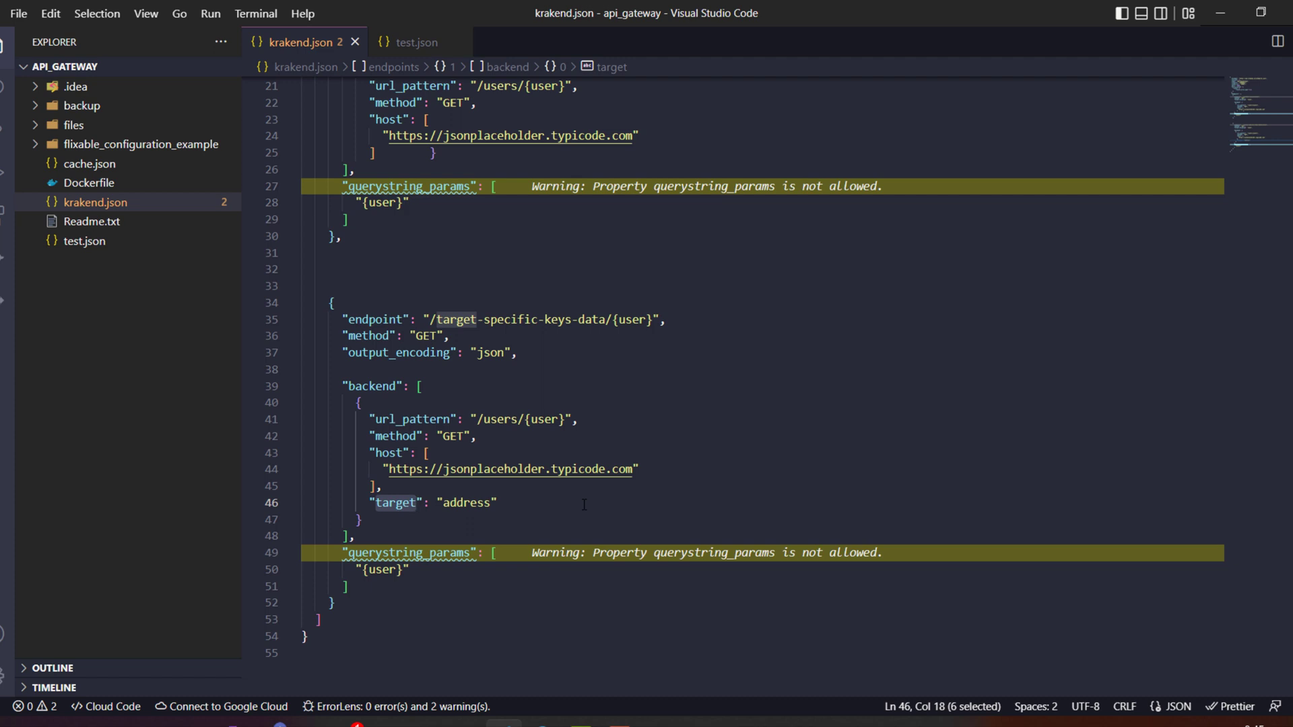
left_click(476, 502)
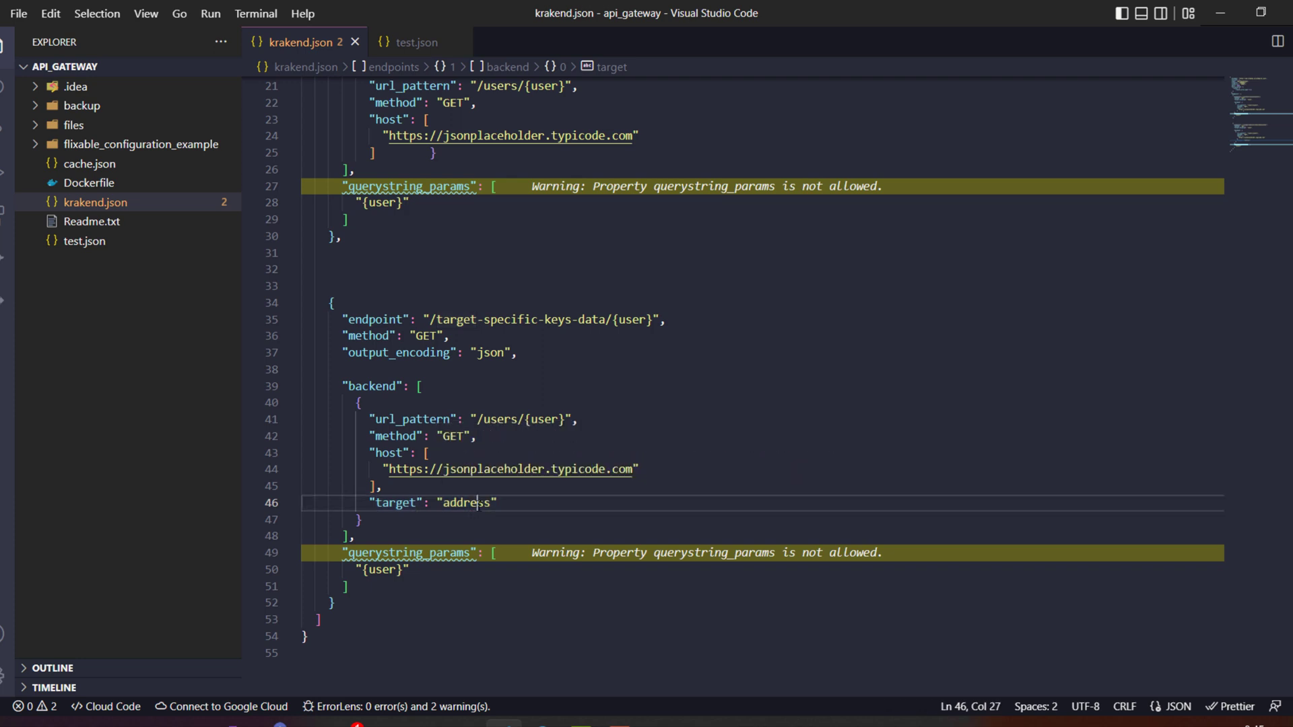
double_click(468, 502)
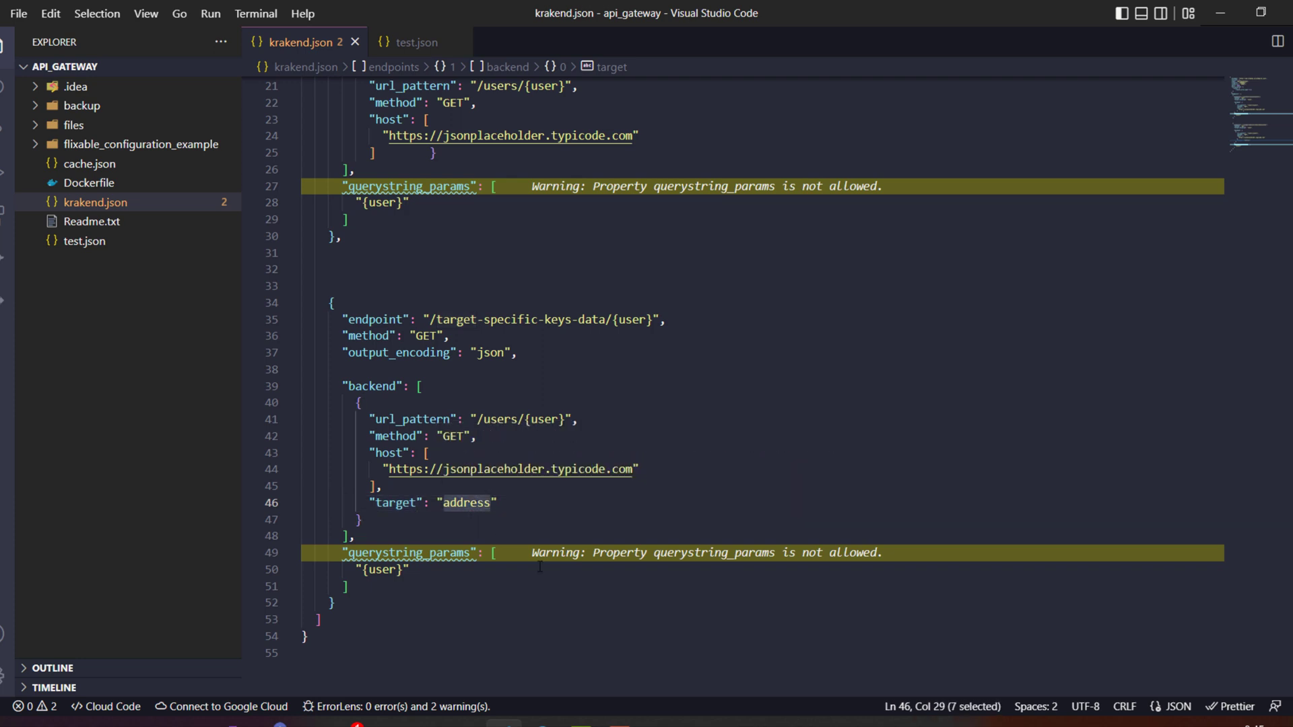
mouse_move(434, 41)
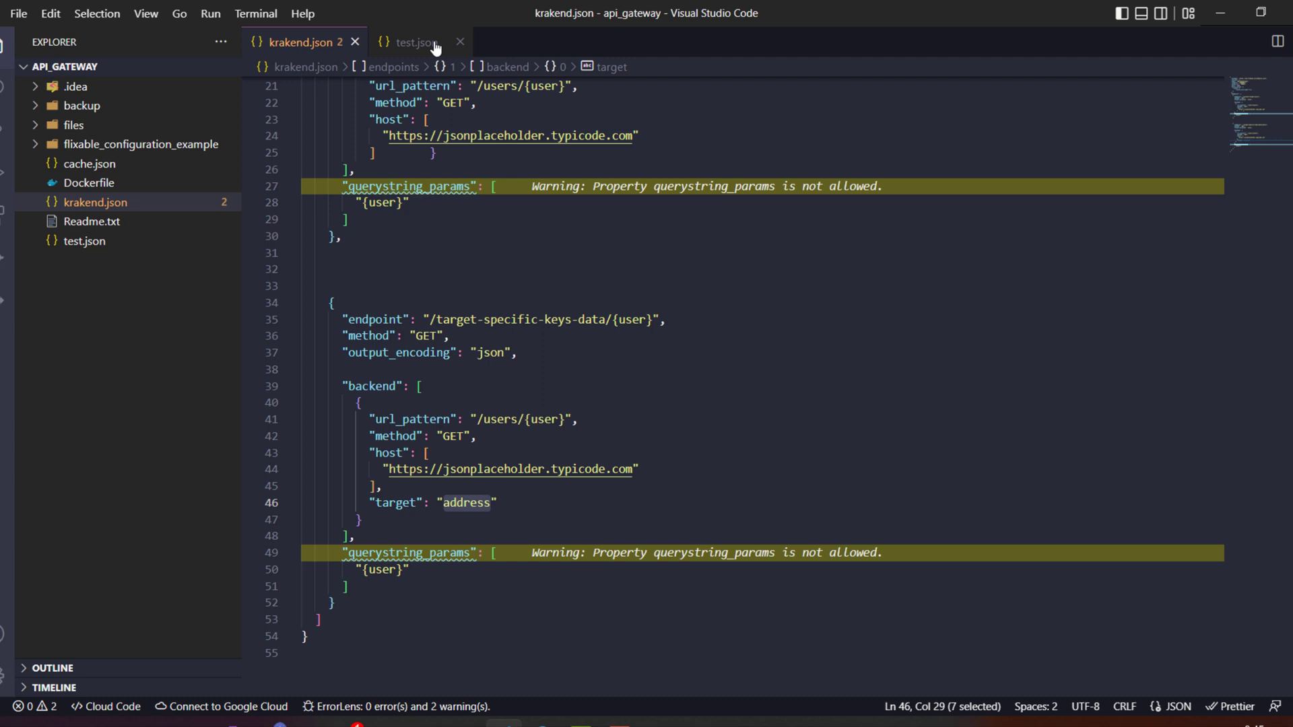
left_click(412, 41)
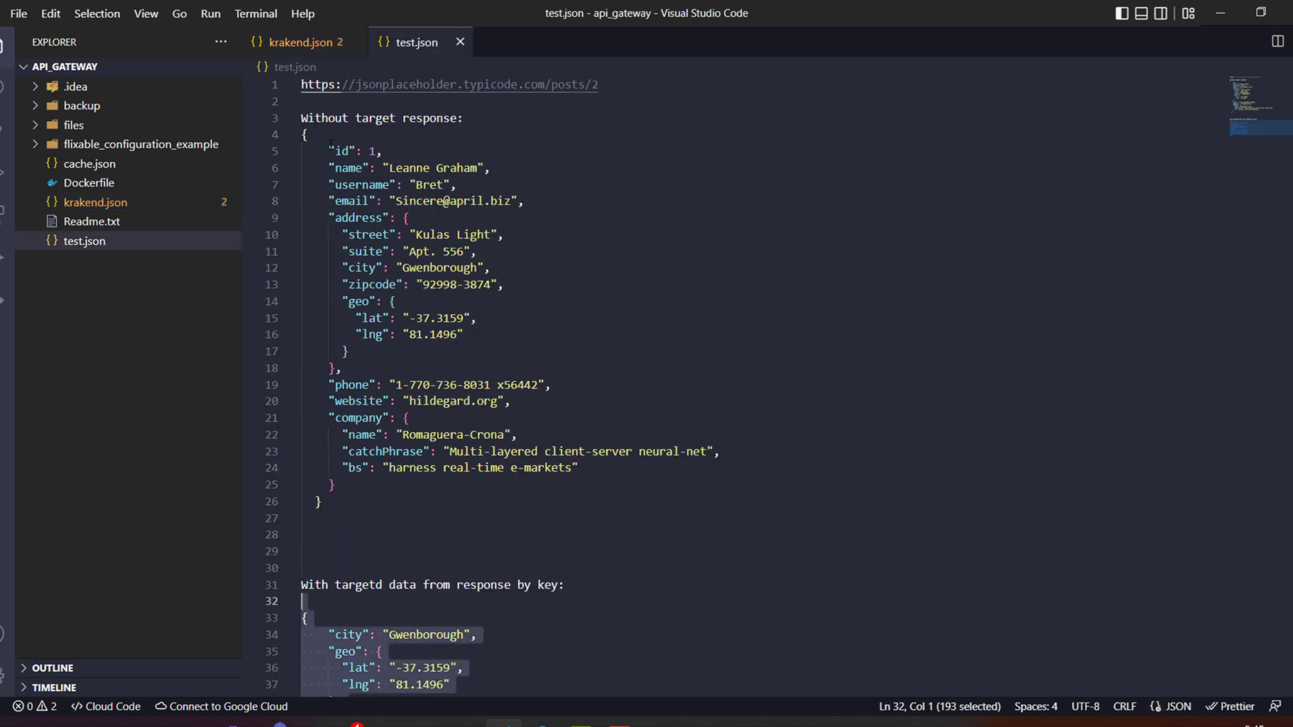
left_click(320, 500)
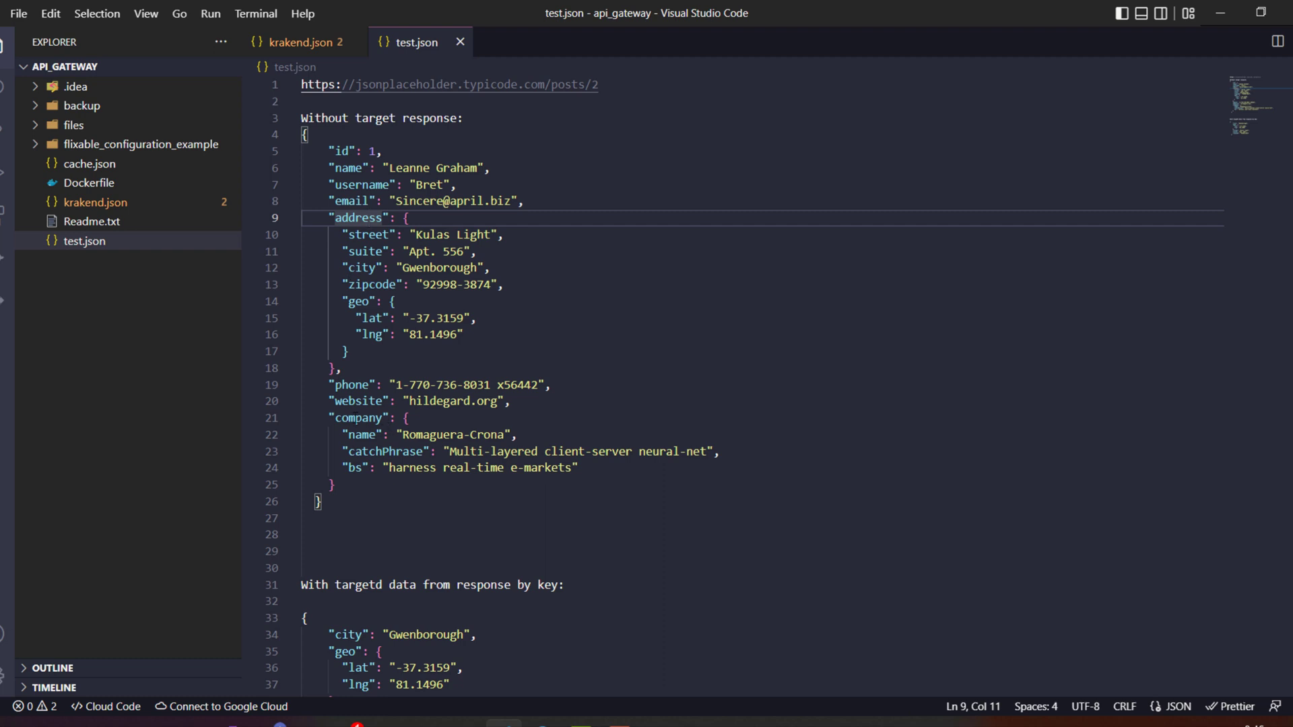
double_click(360, 401)
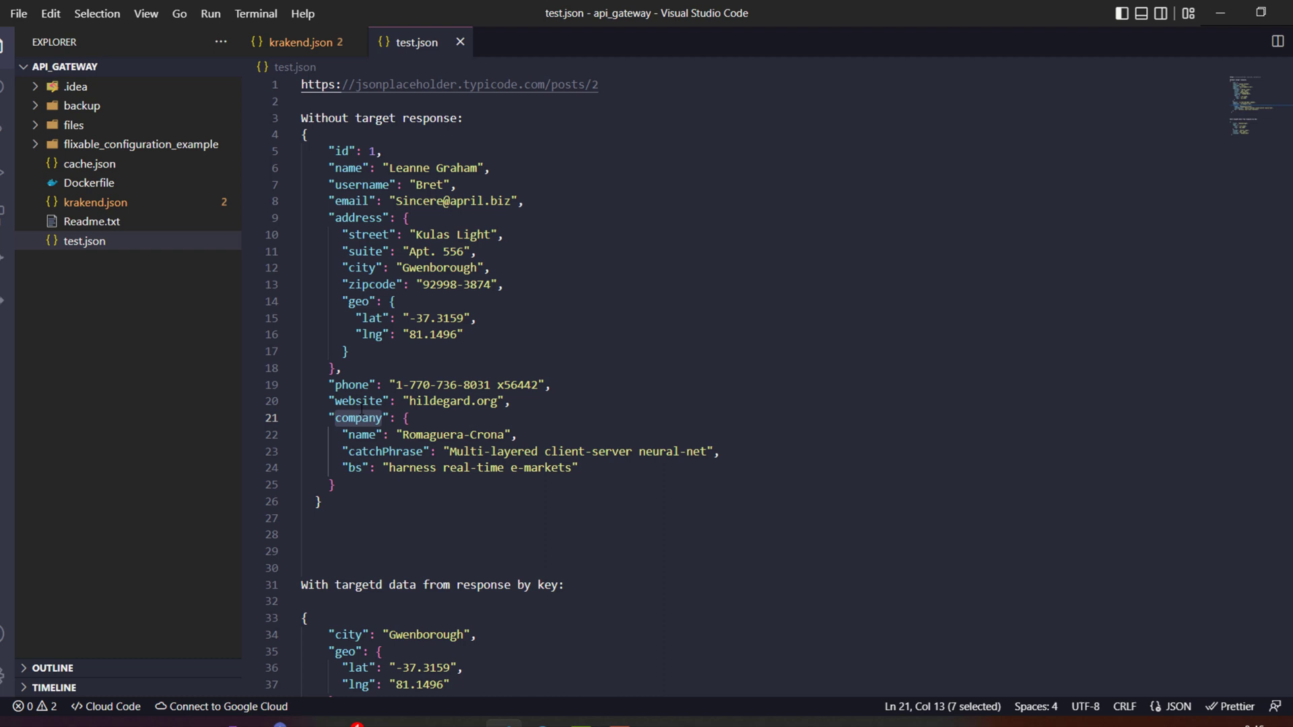
left_click(304, 42)
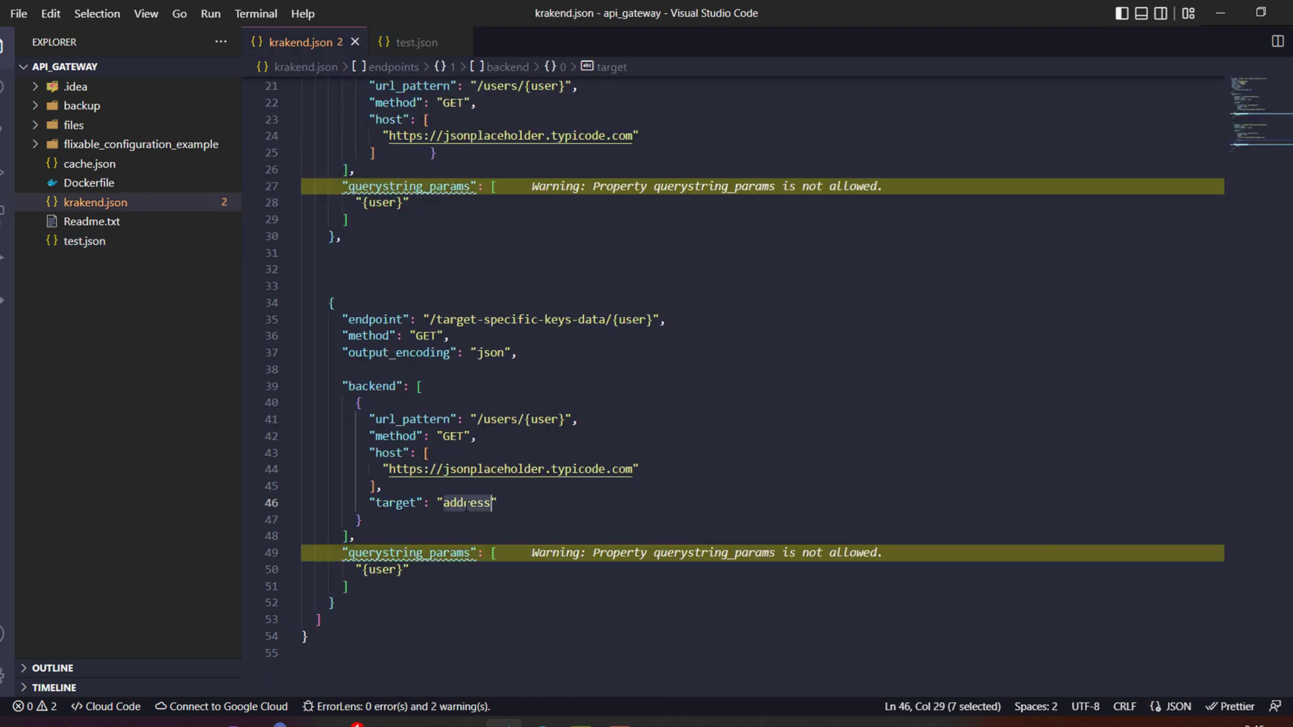
- Change the backend target value to 'company', then back to 'address'
type("company")
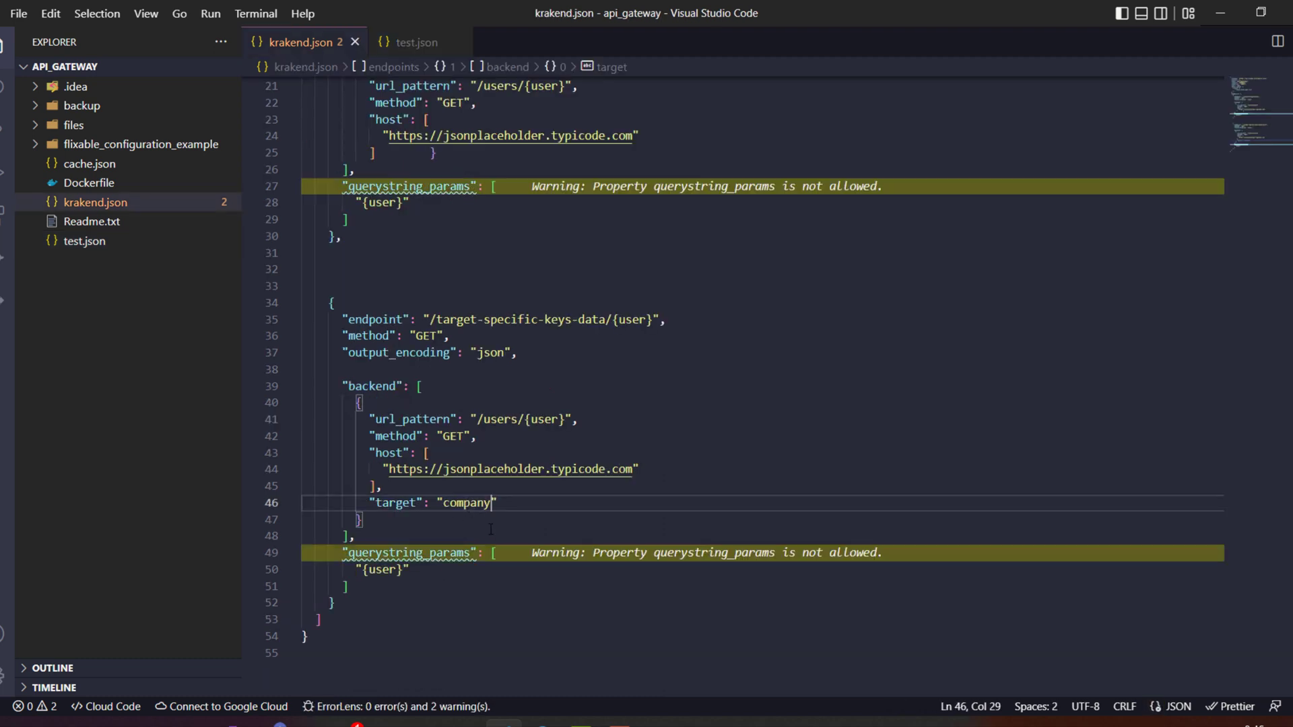
type("address")
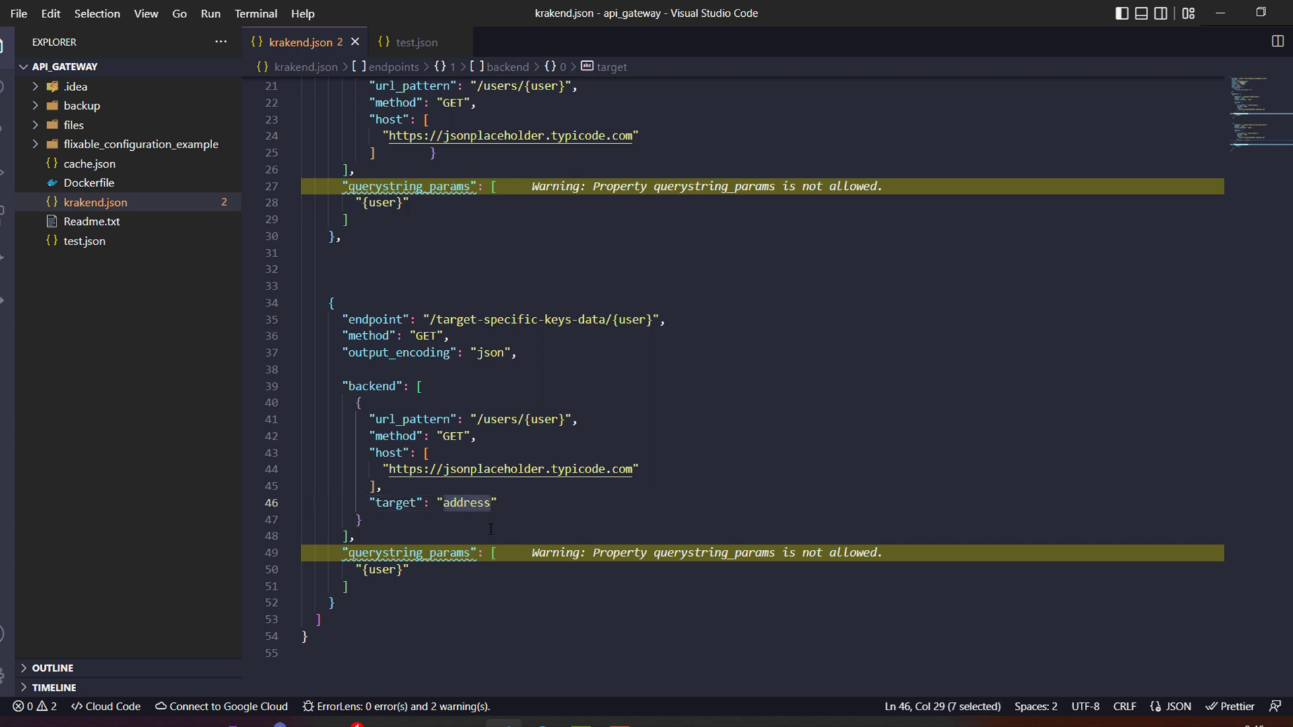
mouse_move(530, 596)
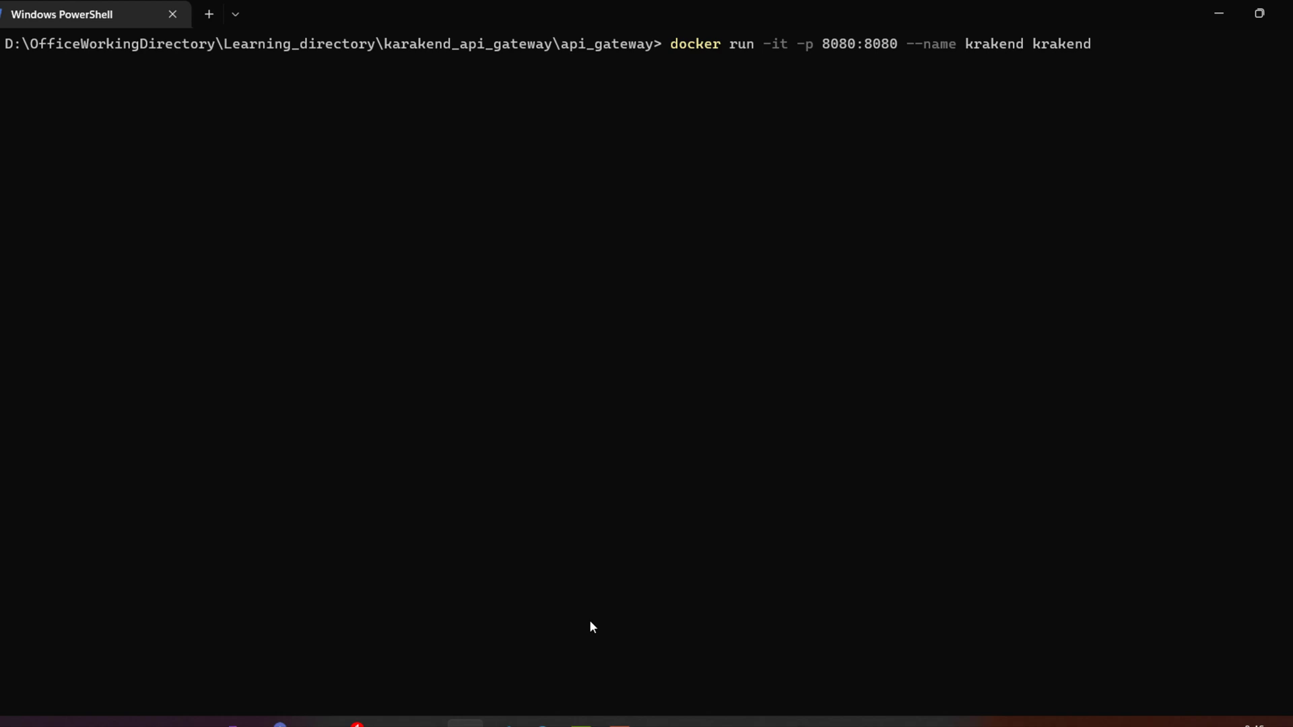
- Confirm removal of the old krakend container and rerun the docker run command
key("Return")
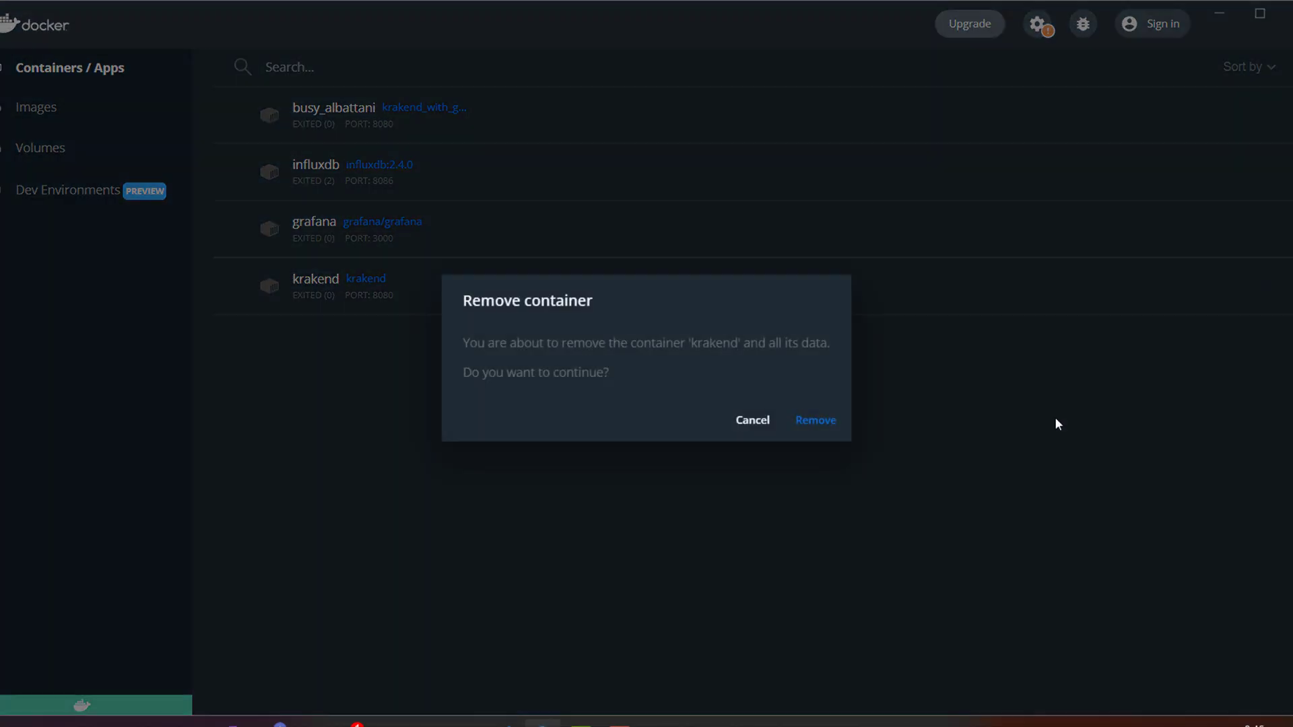
left_click(815, 419)
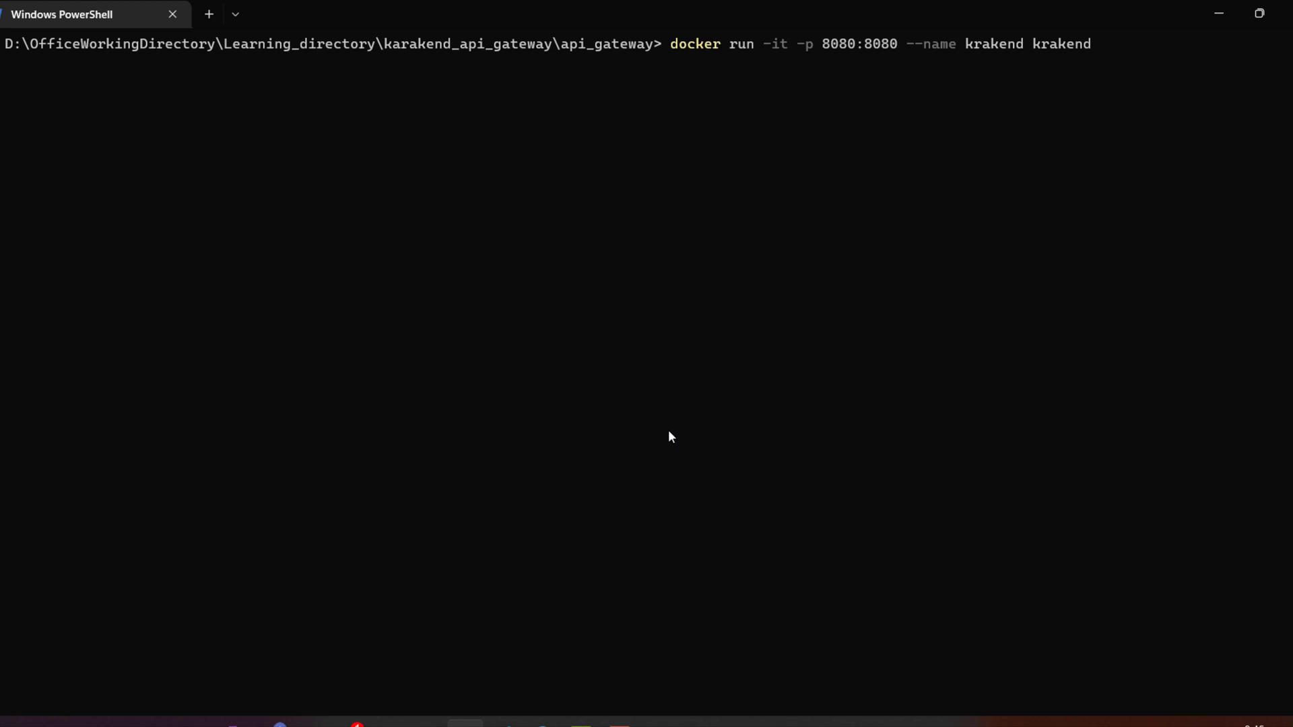
mouse_move(632, 386)
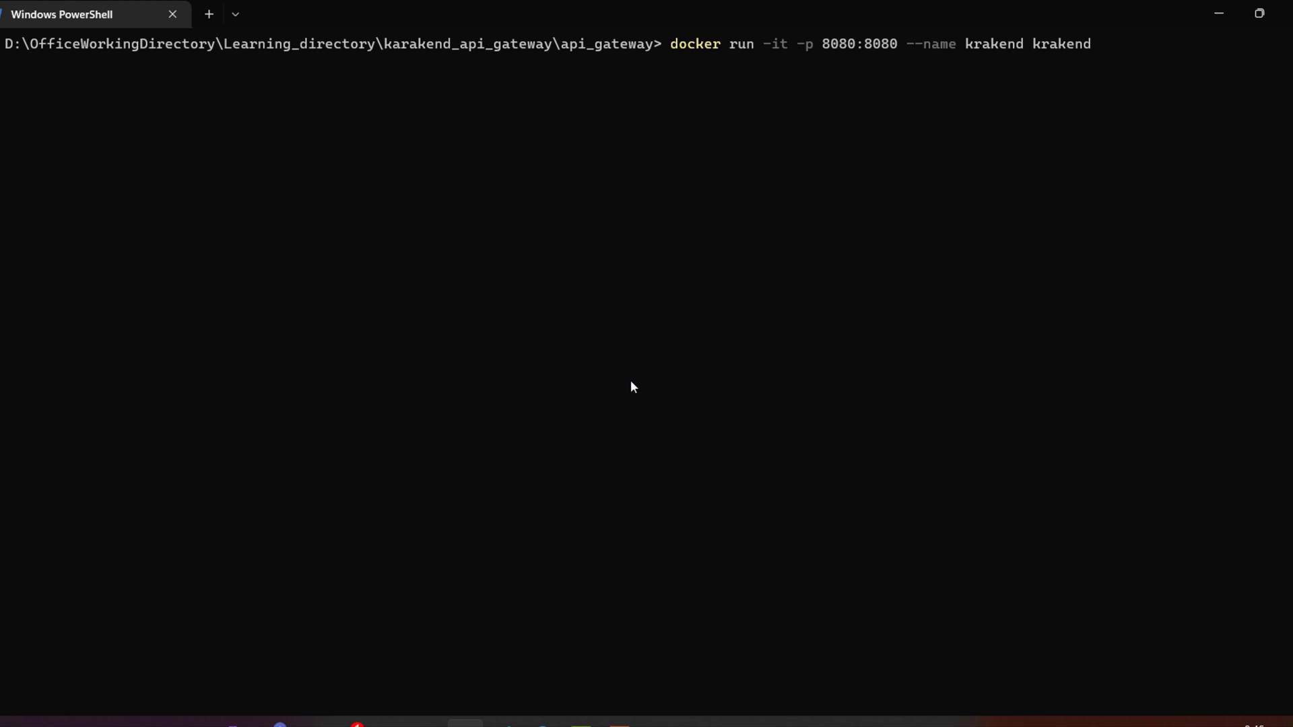
key("Return")
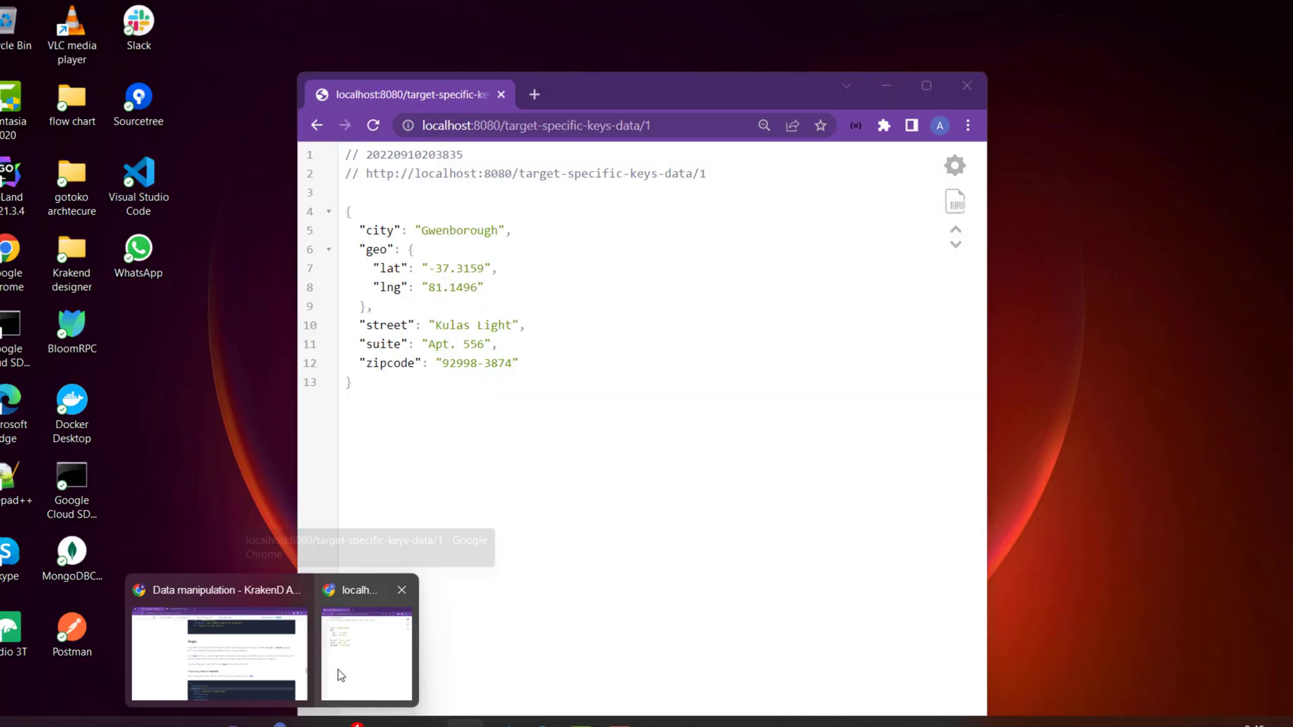
- Show without-target/1's full user record and reload target-specific-keys-data/1 beside it
left_click(218, 651)
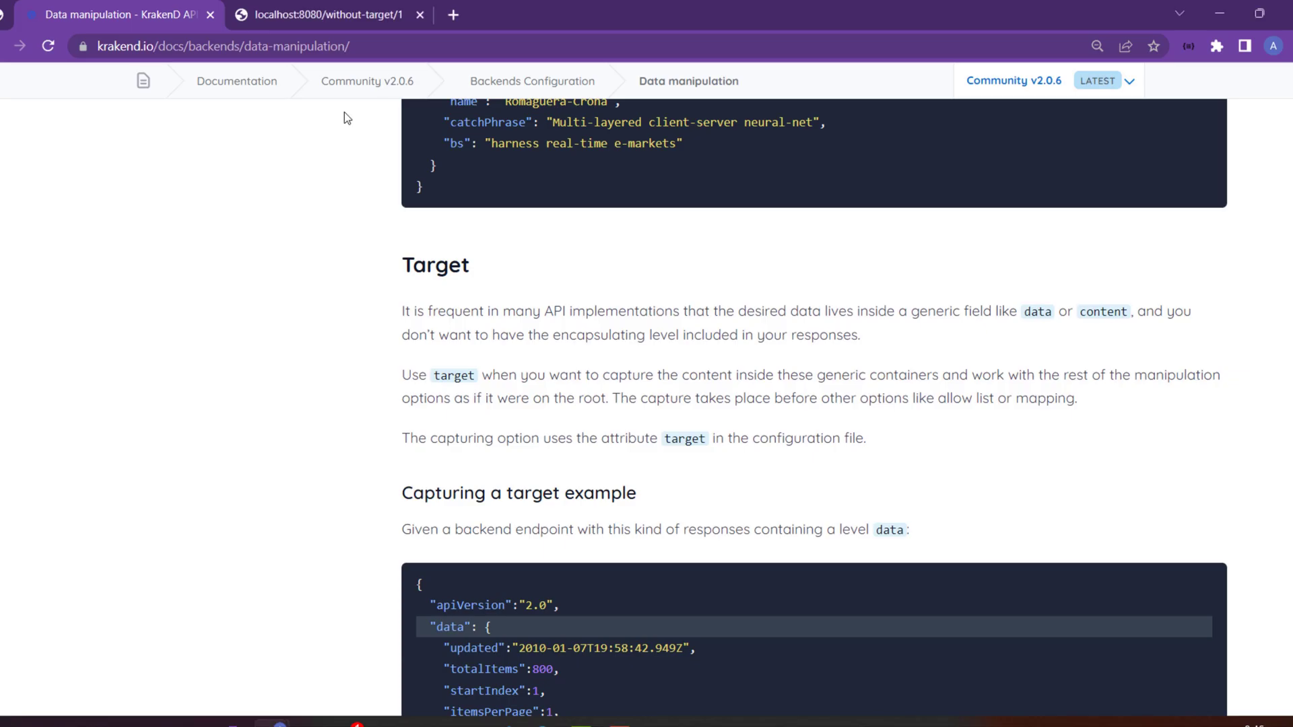
left_click(325, 14)
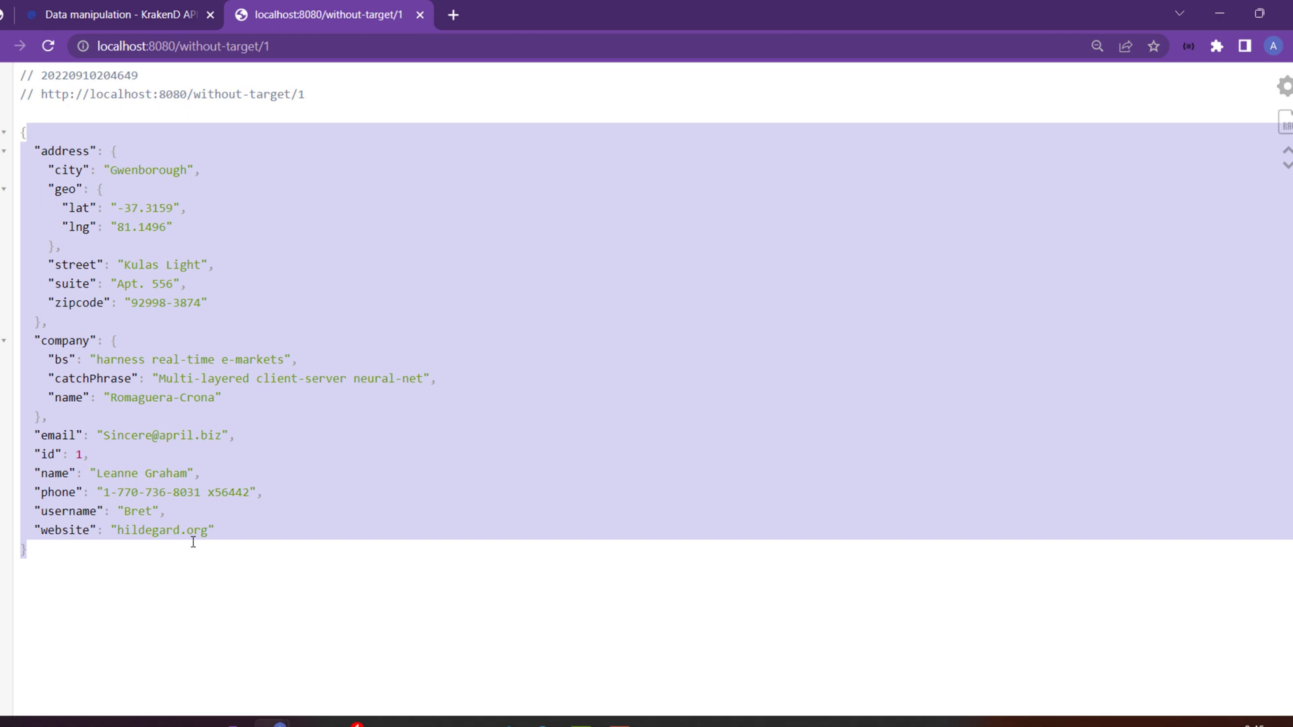
mouse_move(129, 190)
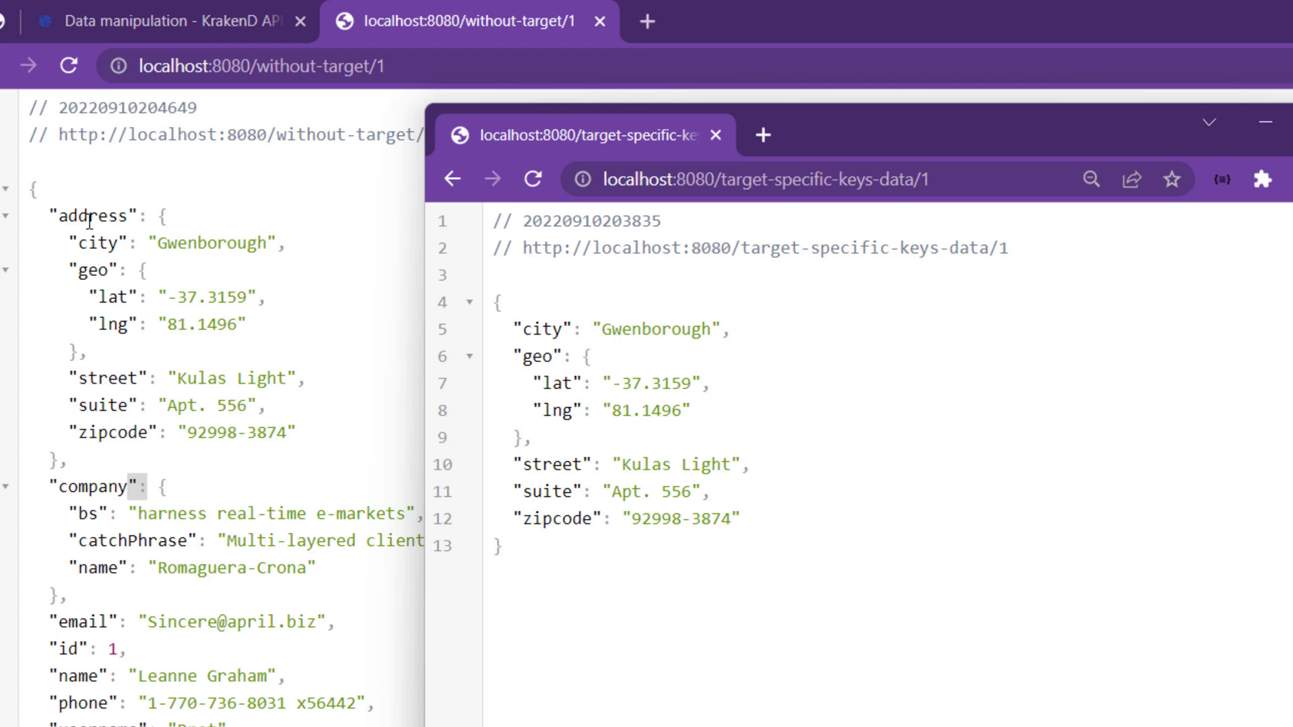
mouse_move(519, 490)
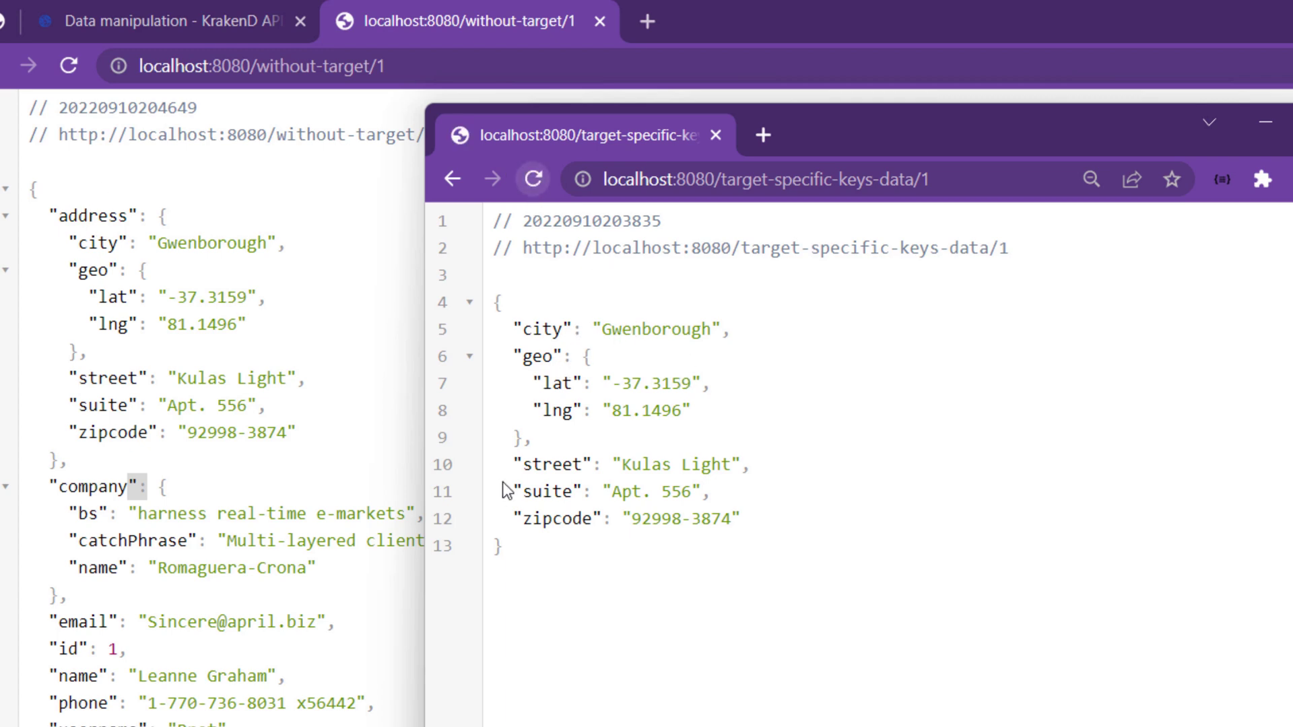
left_click(532, 179)
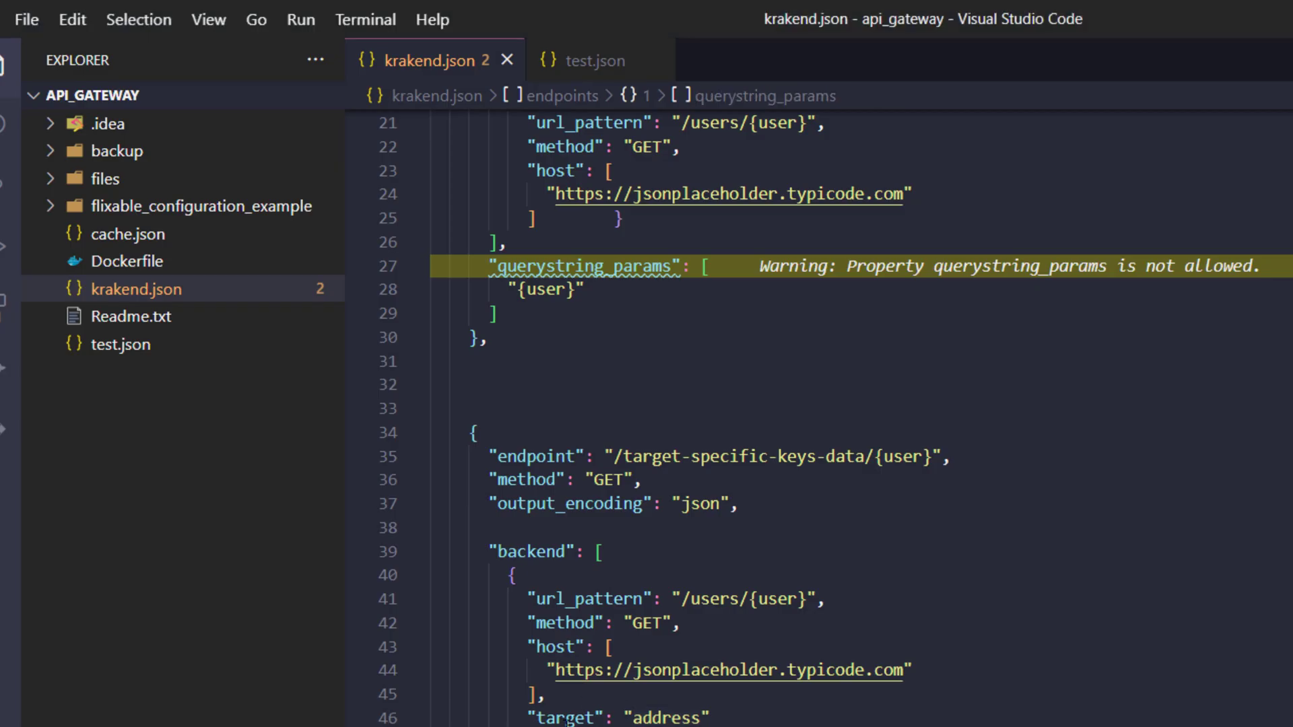
- Scroll krakend.json down to the target-specific-keys-data endpoint targeting 'address'
scroll("down", 3)
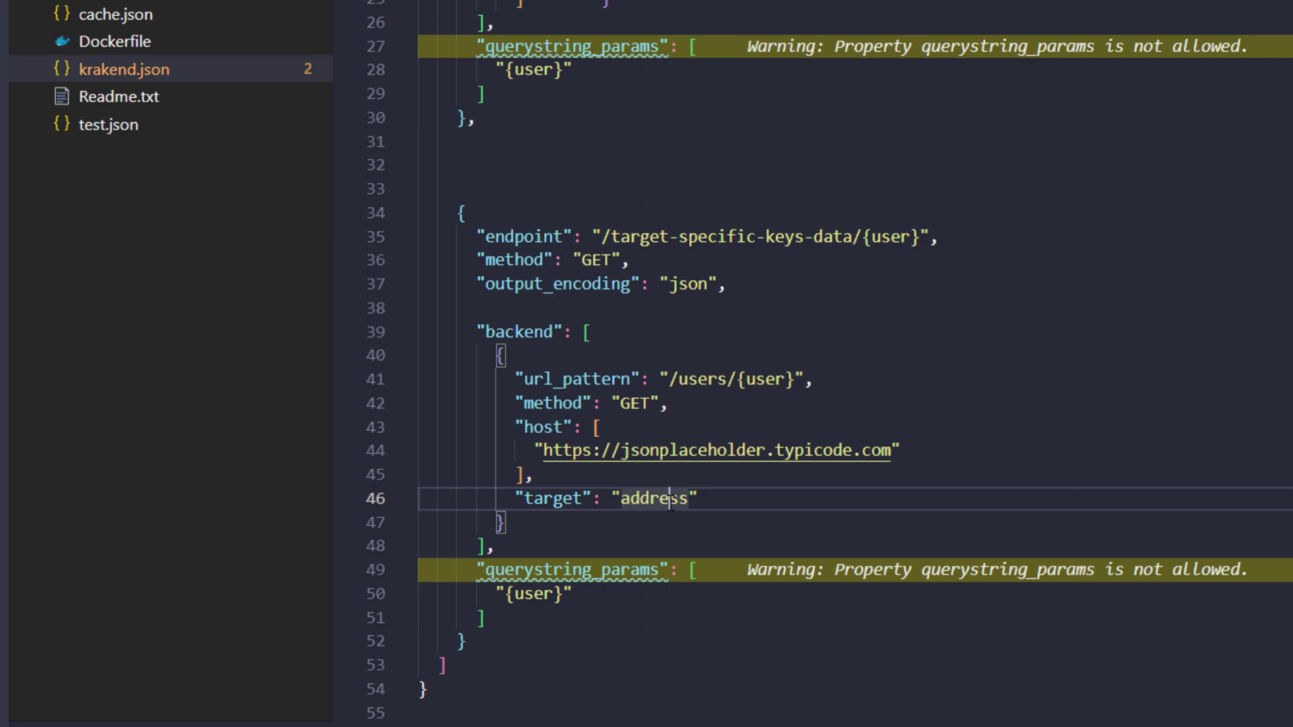
mouse_move(787, 541)
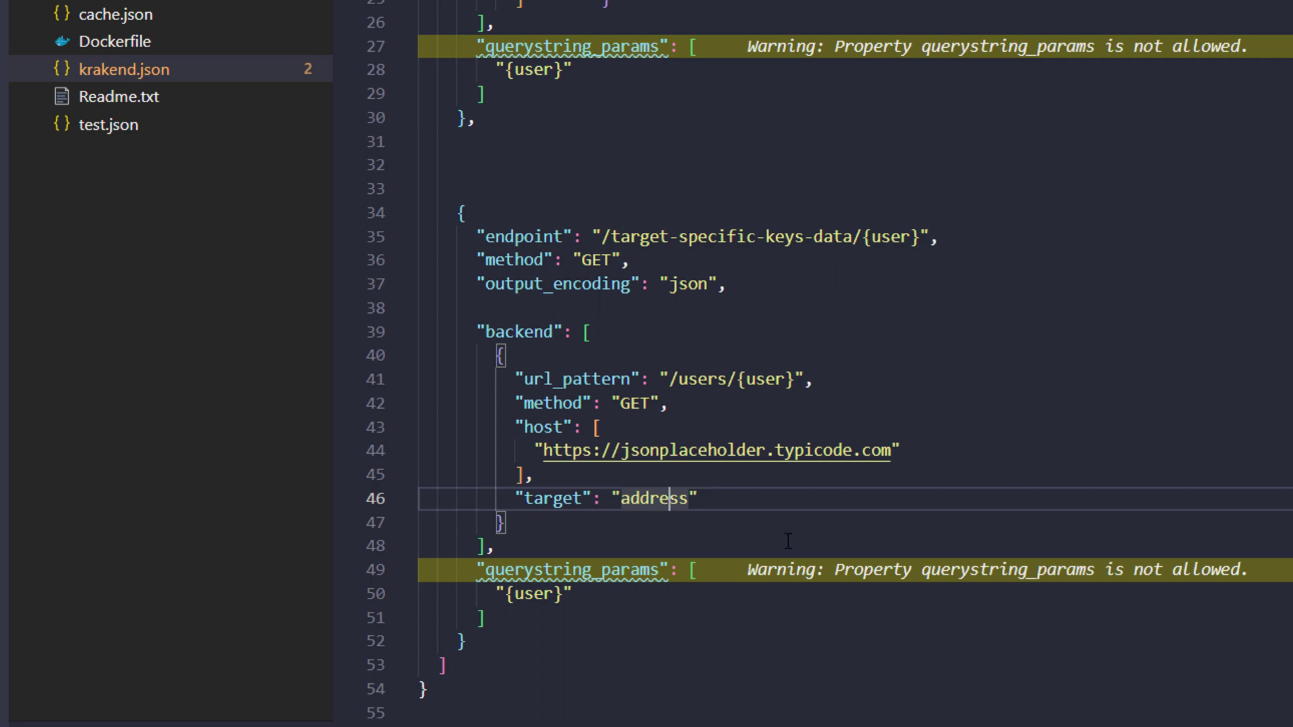